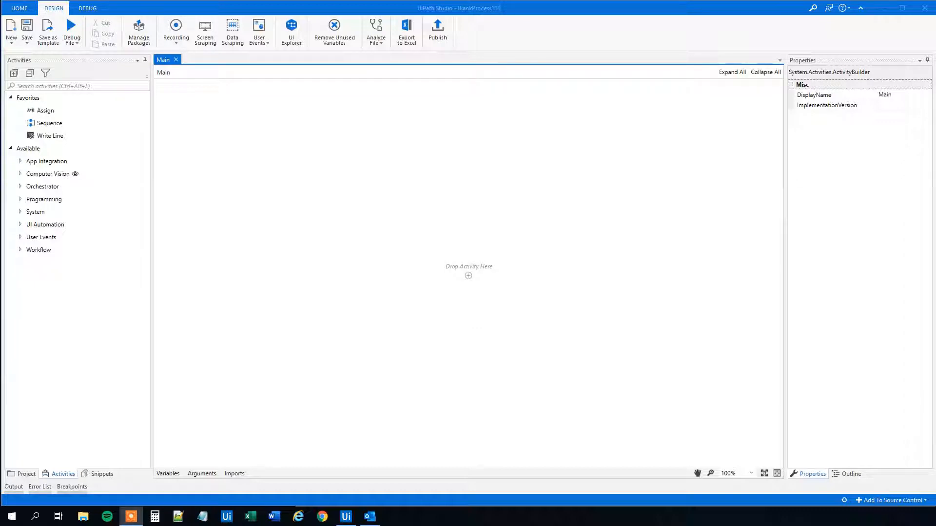
mouse_move(598, 95)
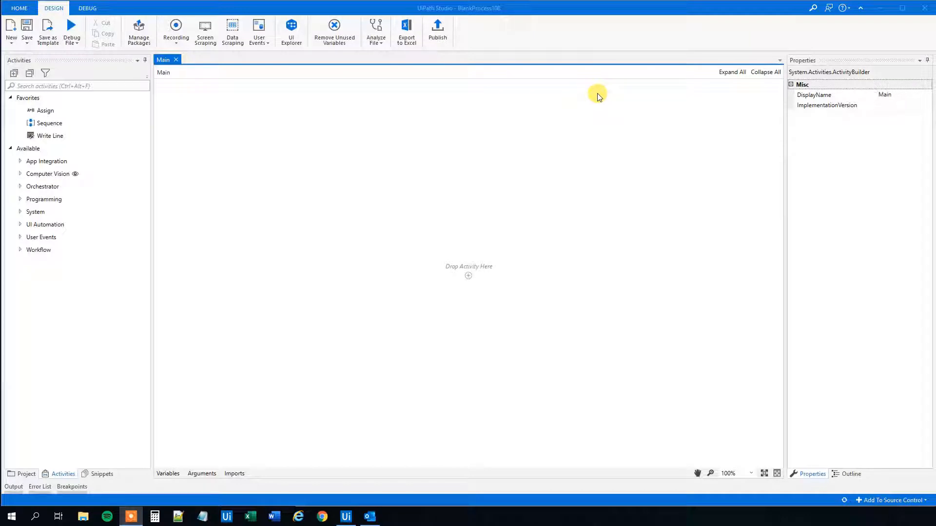
mouse_move(586, 77)
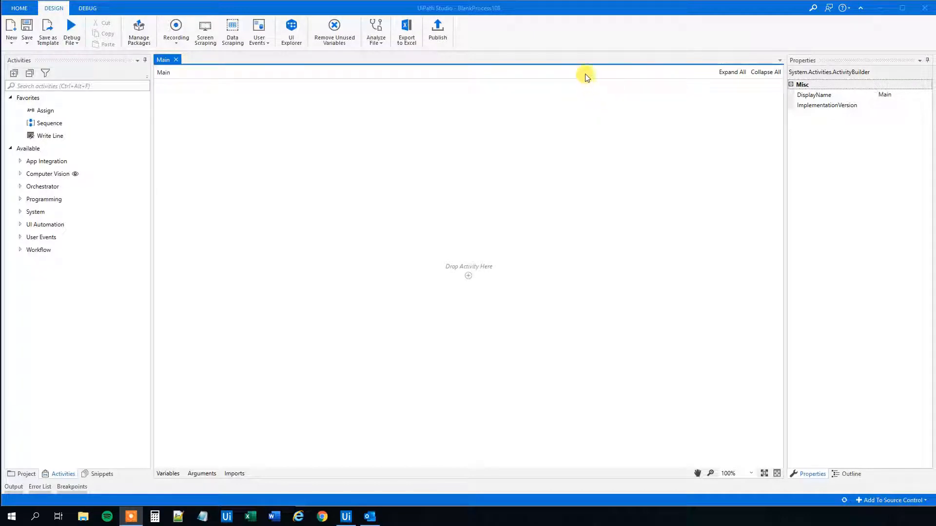
mouse_move(400, 355)
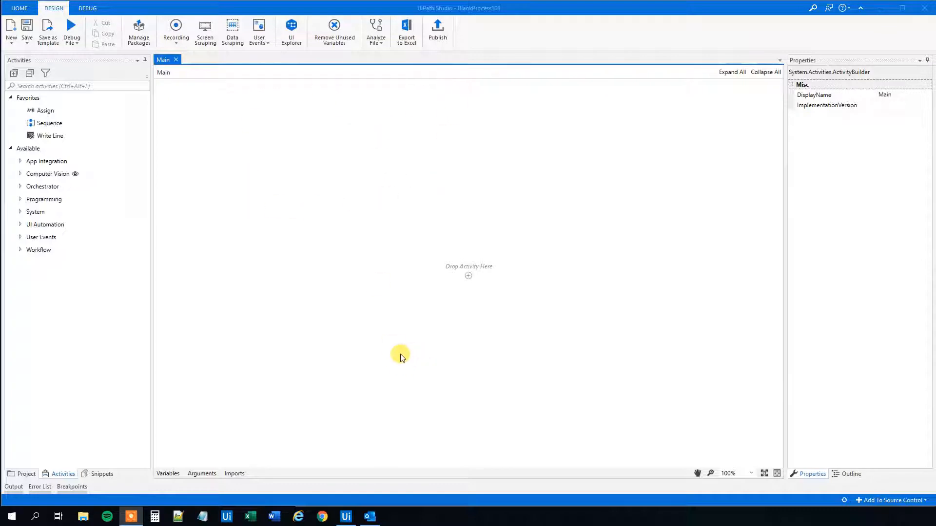
Review the UiPath RPA takeaways email in Outlook, then return to Studio.
click(368, 516)
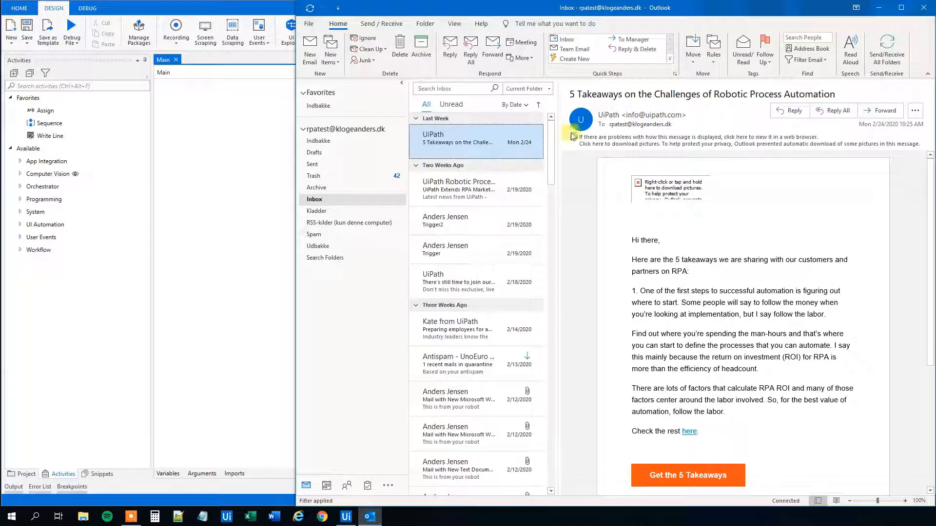
mouse_move(484, 292)
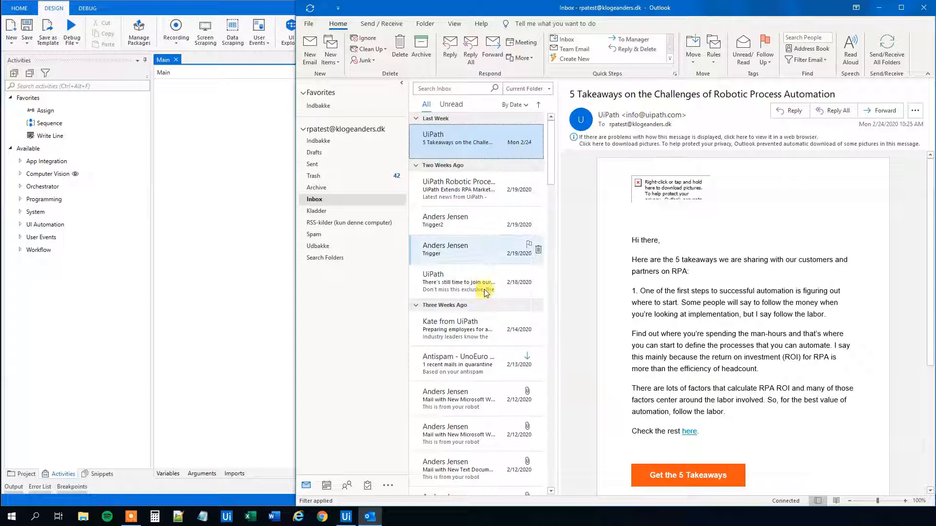
mouse_move(617, 244)
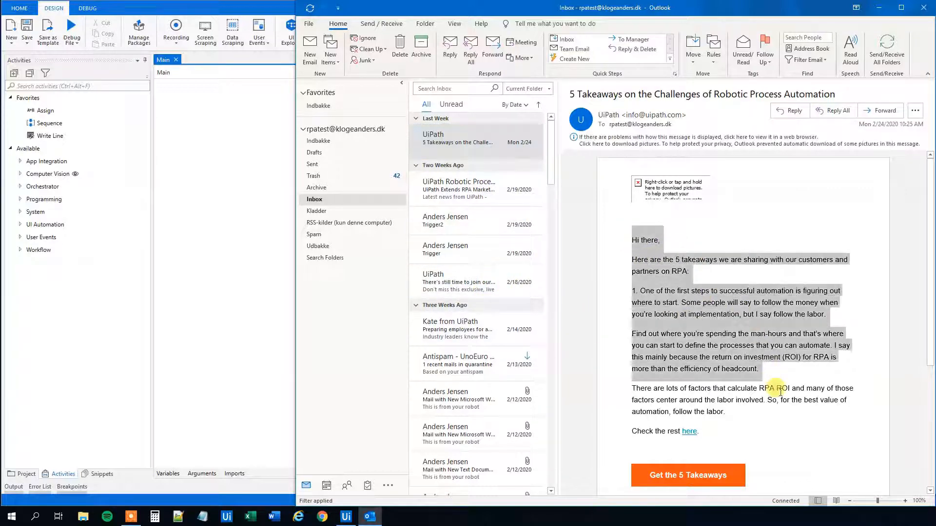
click(742, 324)
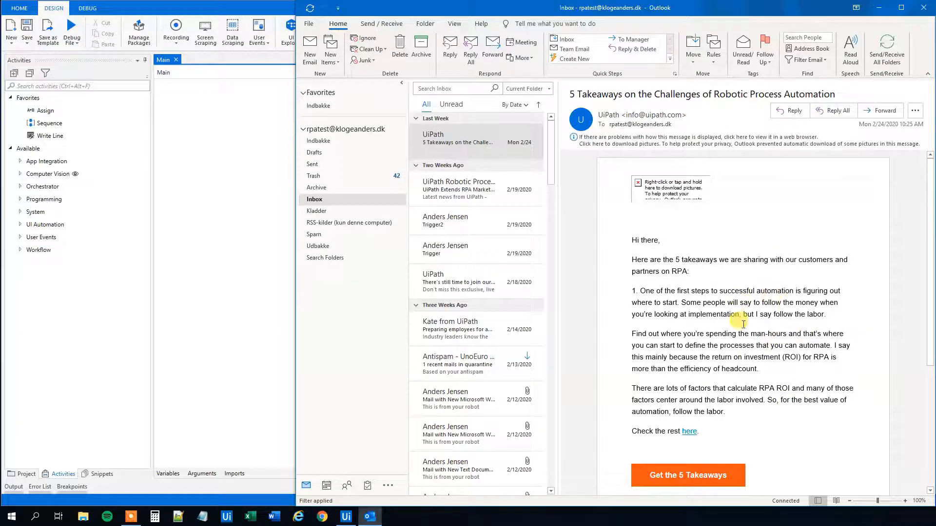
click(345, 517)
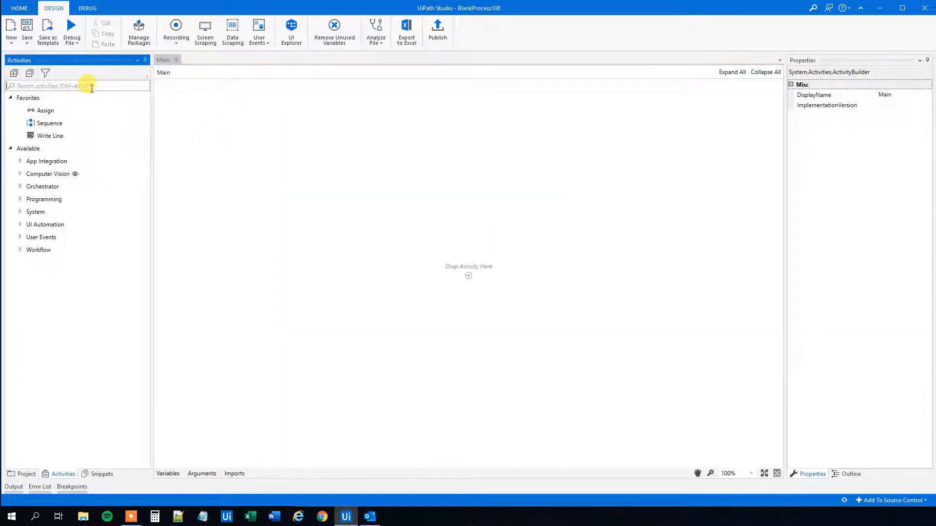
Search 'get' and add Get Outlook Mail Messages to the Main workflow, showing its properties.
text(get)
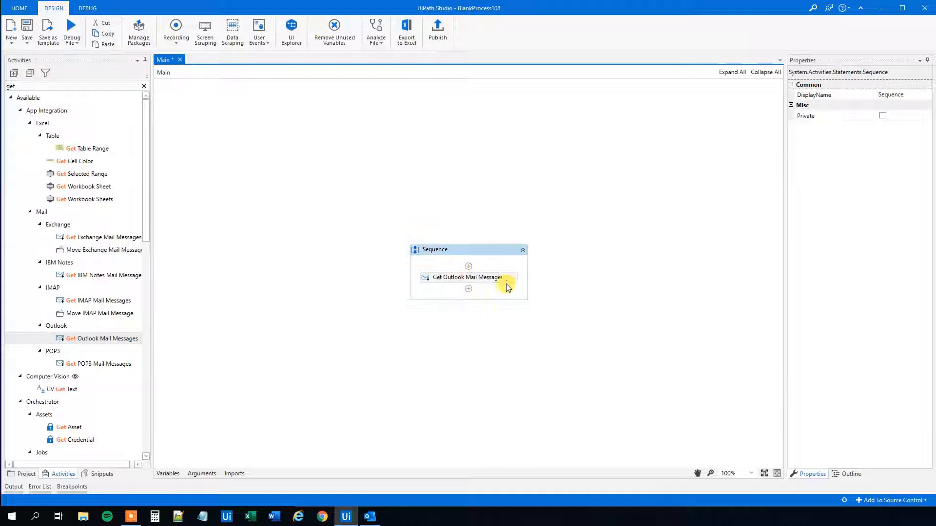
click(468, 277)
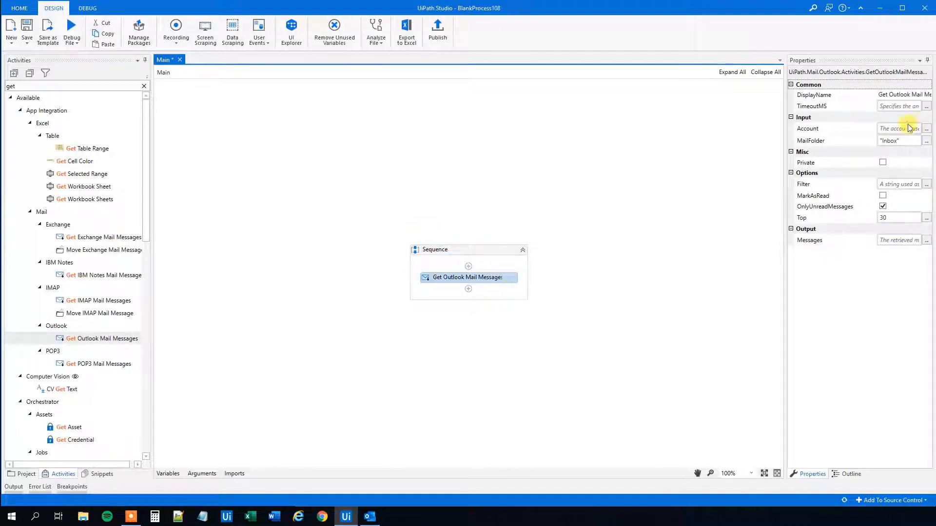
click(368, 516)
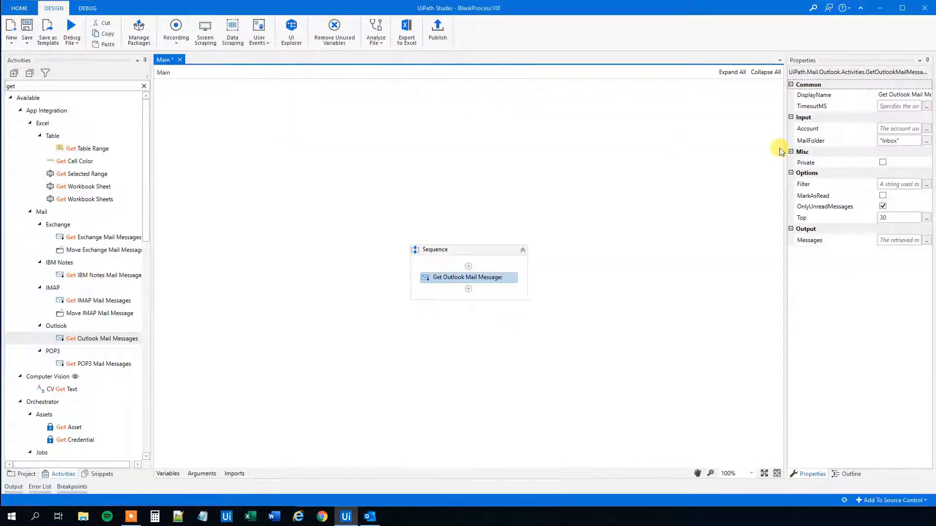
click(168, 473)
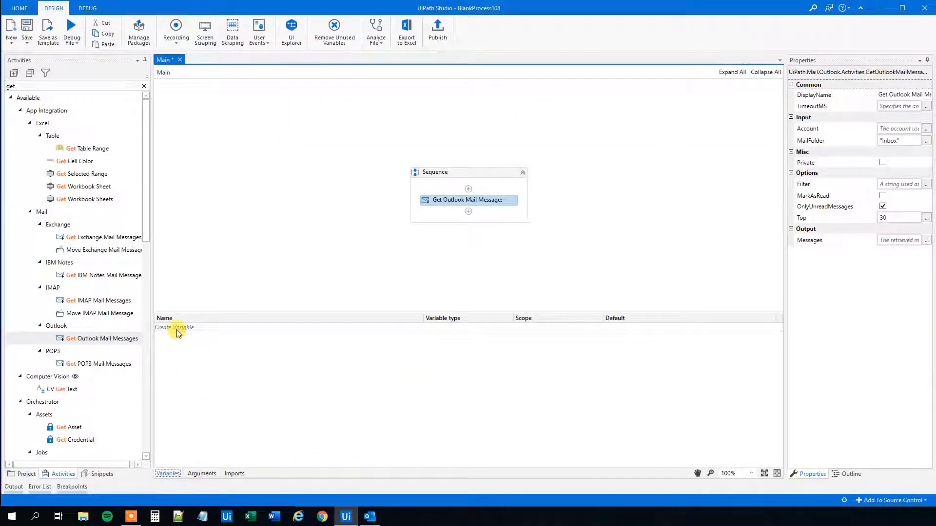
click(173, 327)
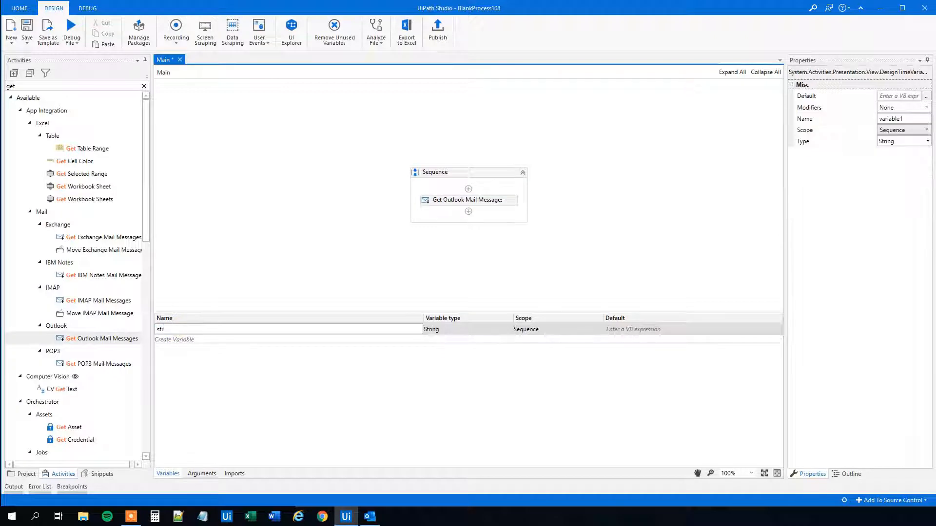
text(strAccount)
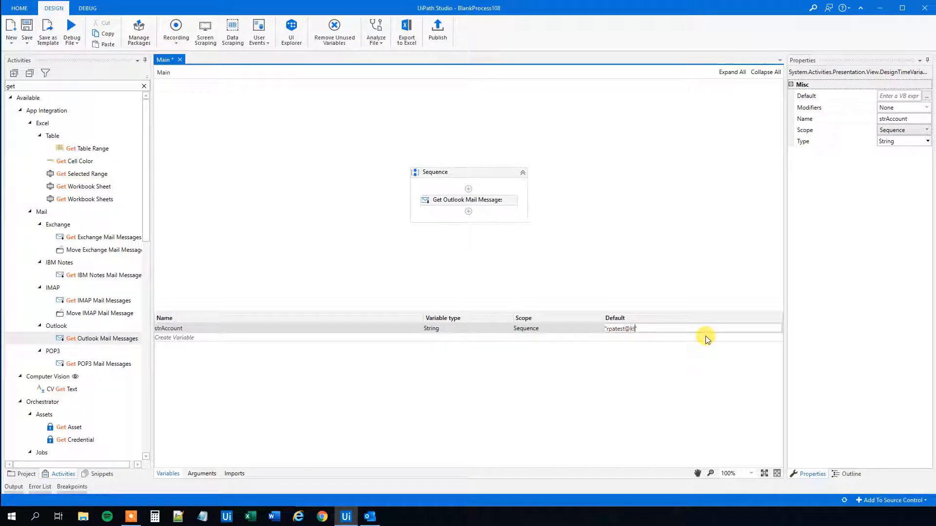
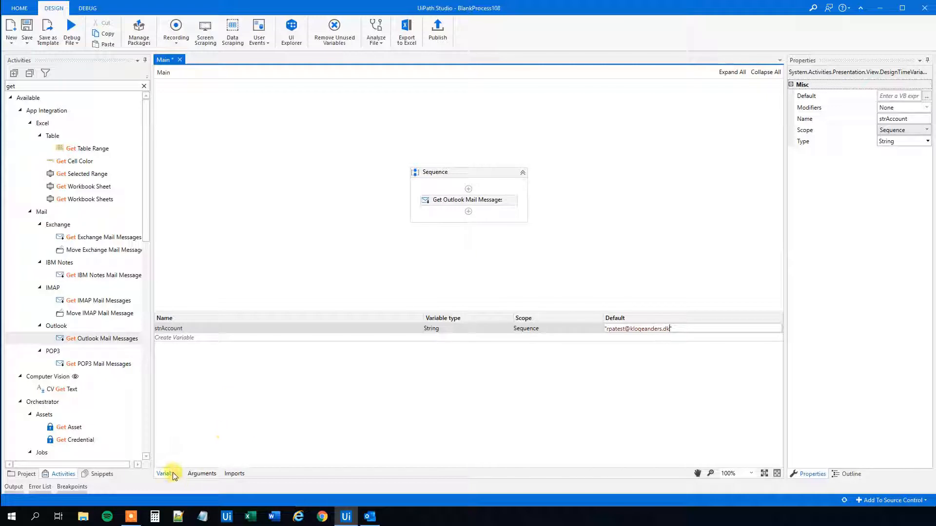
Set the mail activity's Account property to strAccount and close the Variables panel.
click(468, 200)
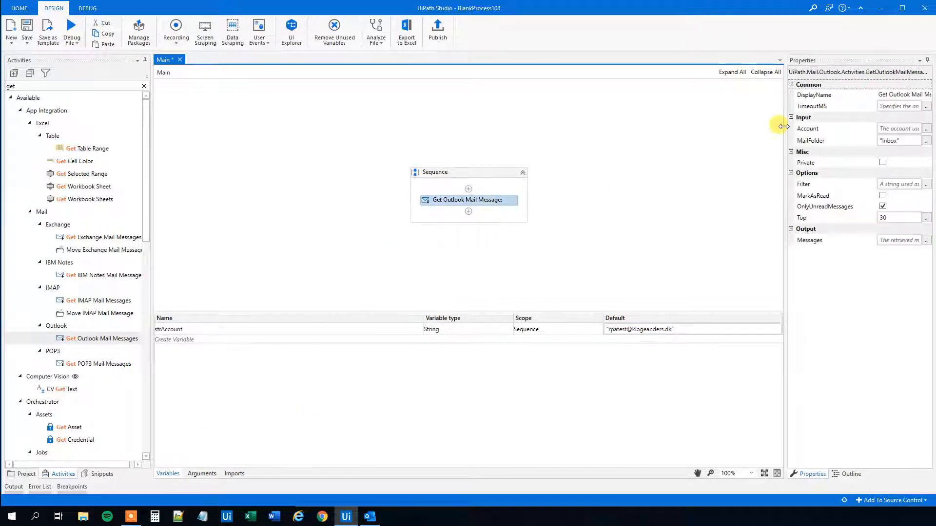
text(strAccount)
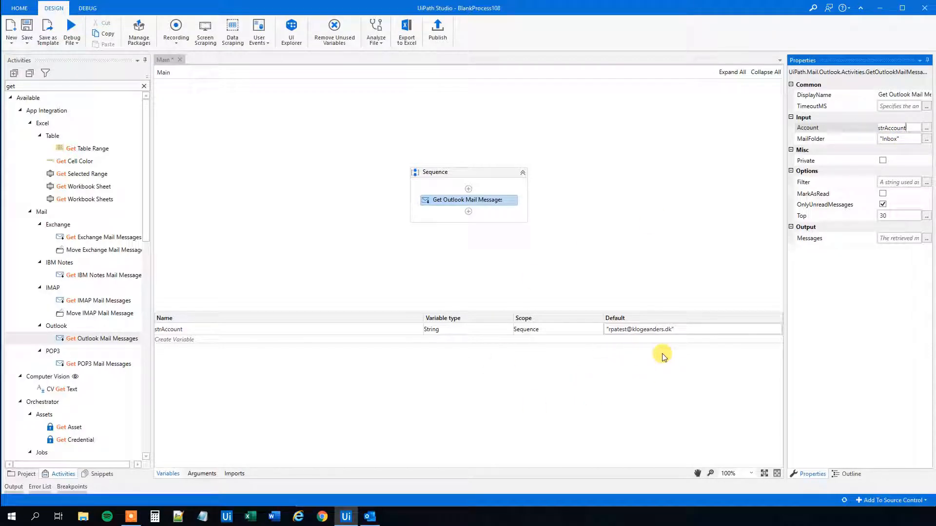
mouse_move(648, 346)
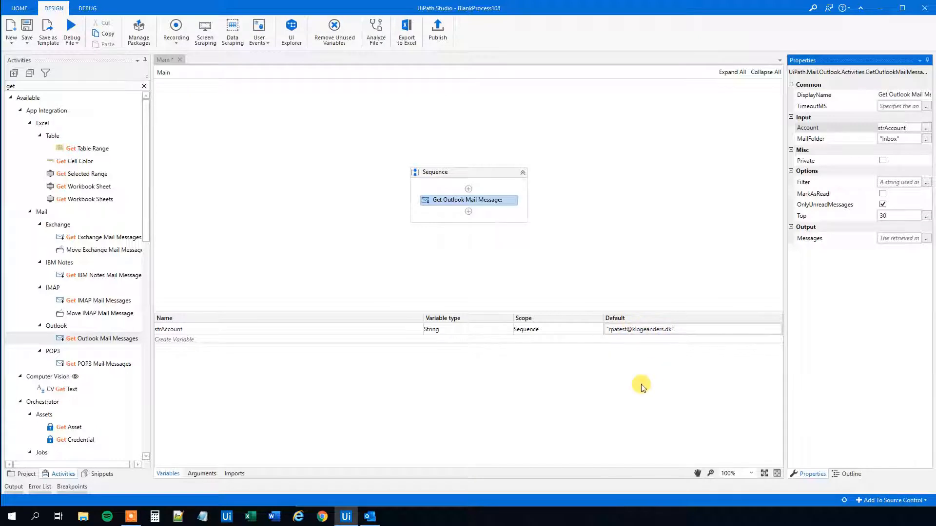
mouse_move(692, 216)
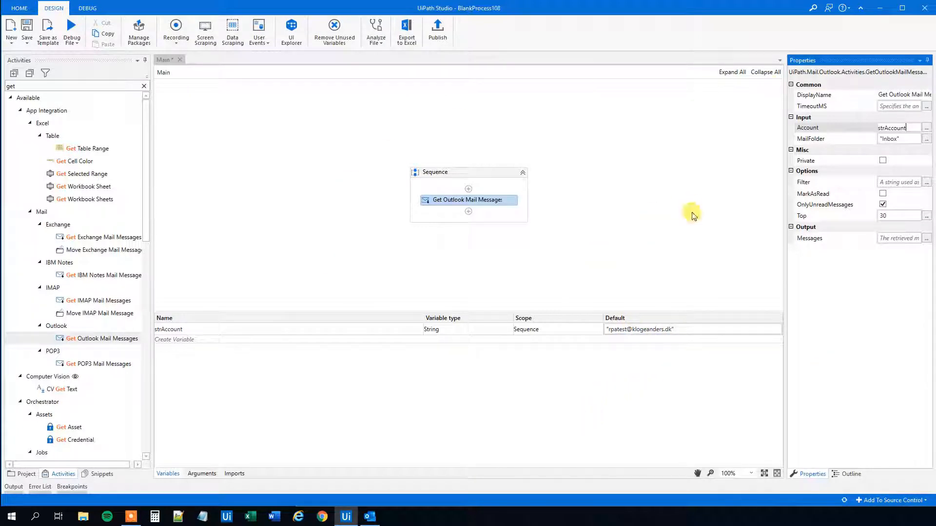
click(168, 474)
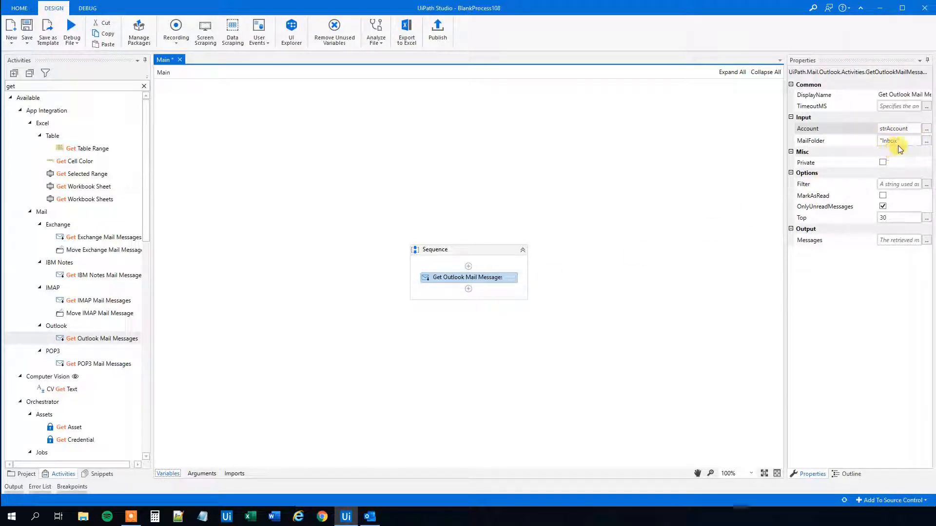
Uncheck OnlyUnreadMessages and output Messages into a new listMails variable.
click(898, 140)
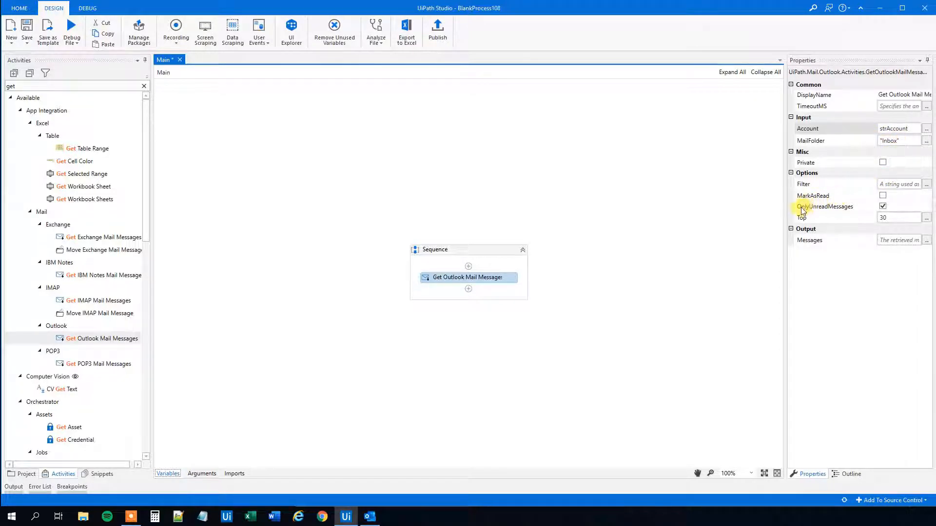
click(882, 205)
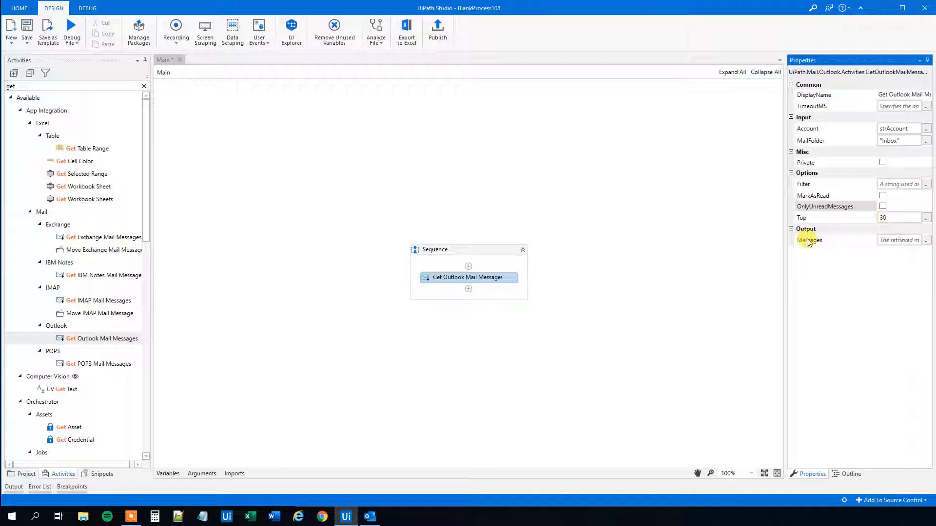
click(898, 240)
text(listMa)
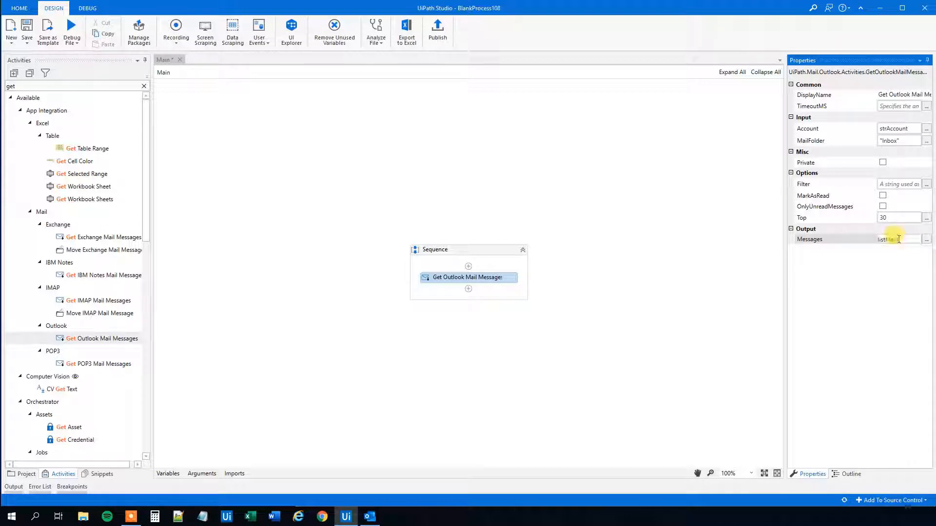
click(168, 473)
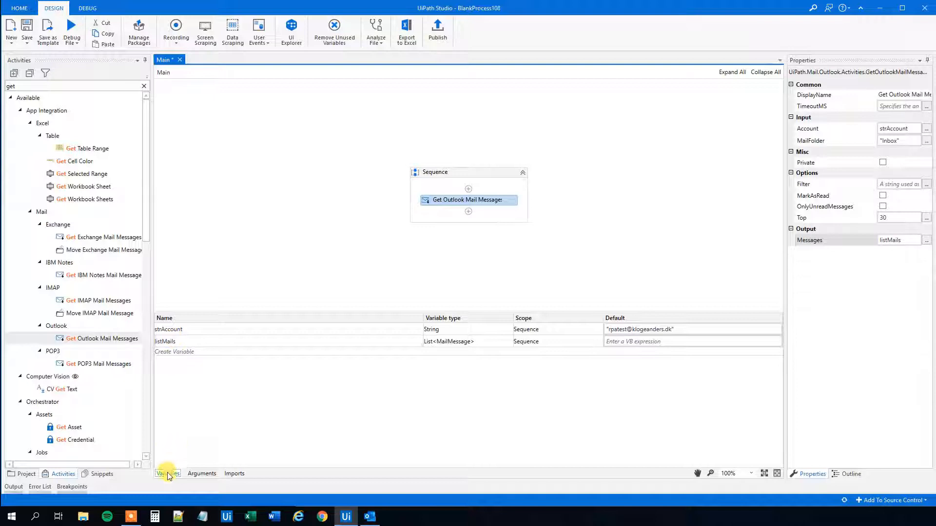
click(168, 473)
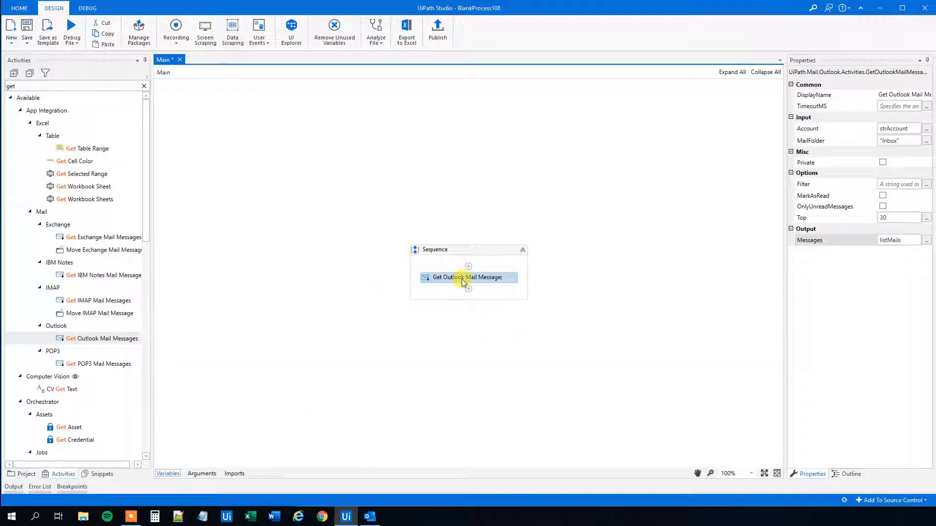
mouse_move(489, 281)
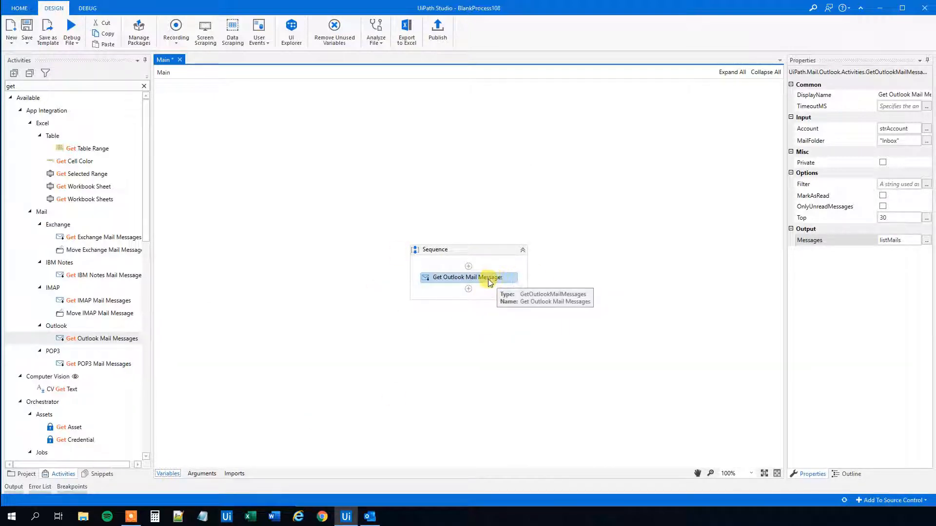
mouse_move(549, 266)
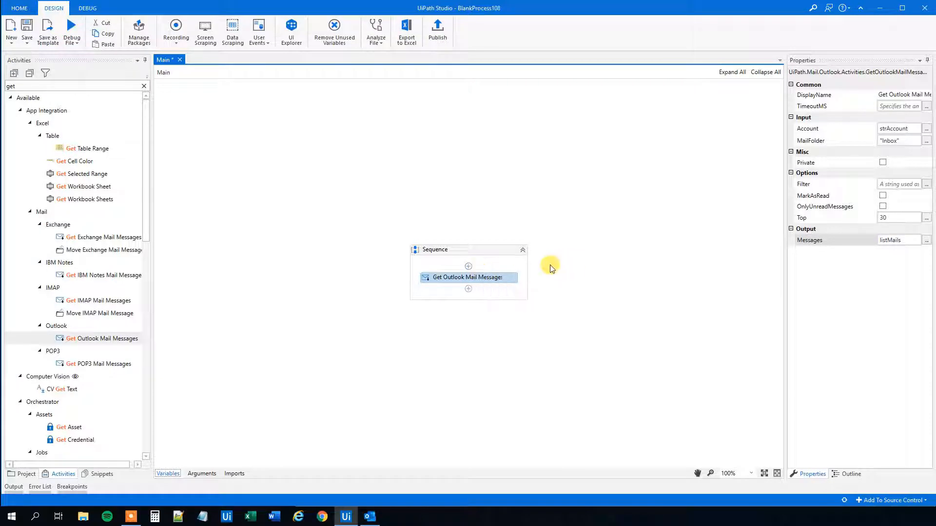
mouse_move(484, 276)
text(for)
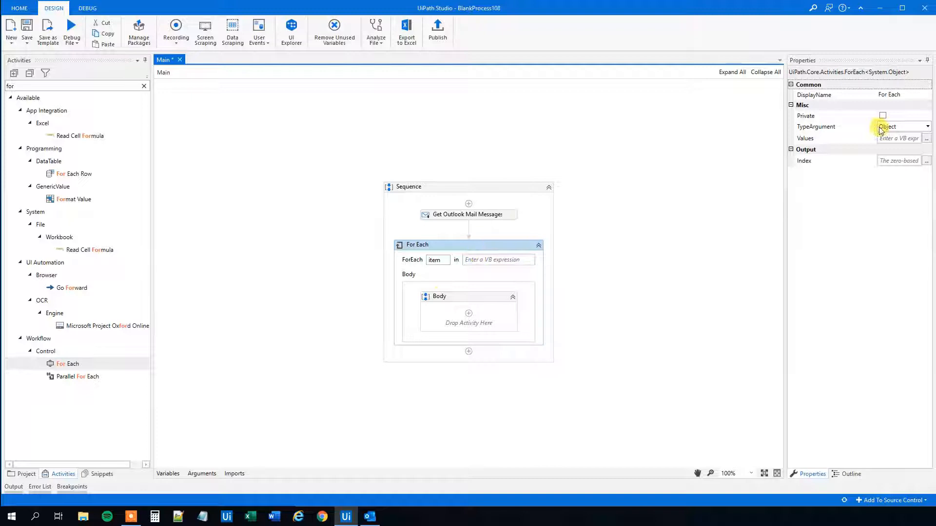
Choose Browse for Types in the For Each TypeArgument dropdown.
click(927, 126)
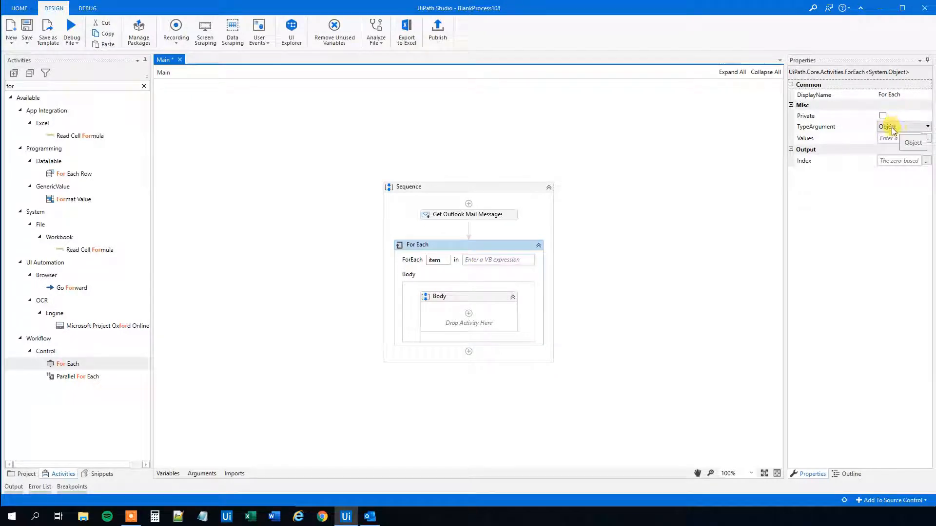
click(926, 126)
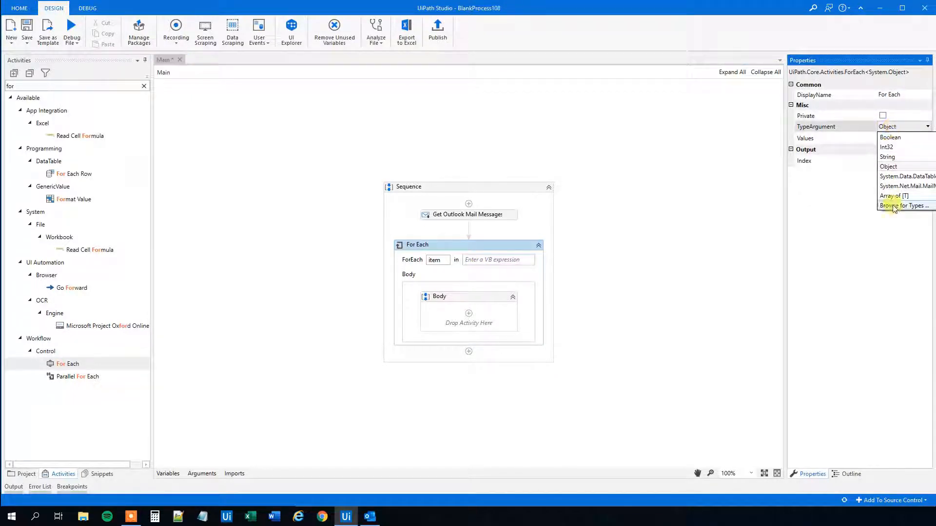
click(908, 205)
text(m)
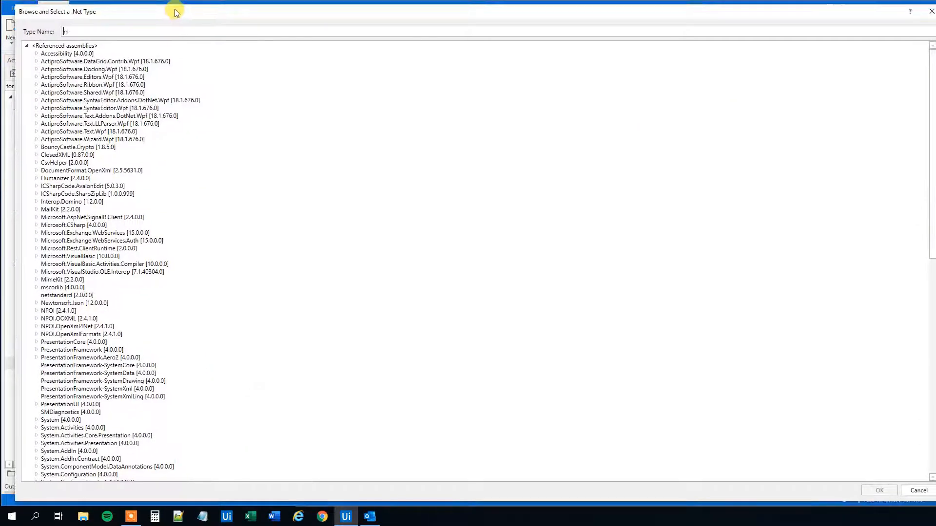
Search 'mailmessage' and confirm System.Net.Mail.MailMessage as the loop's item type.
text(aile)
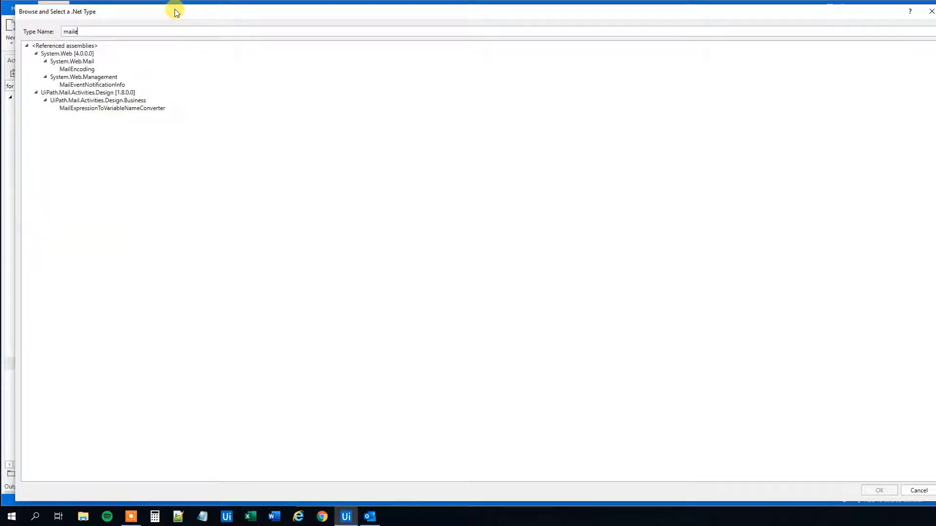
text(mailmessage)
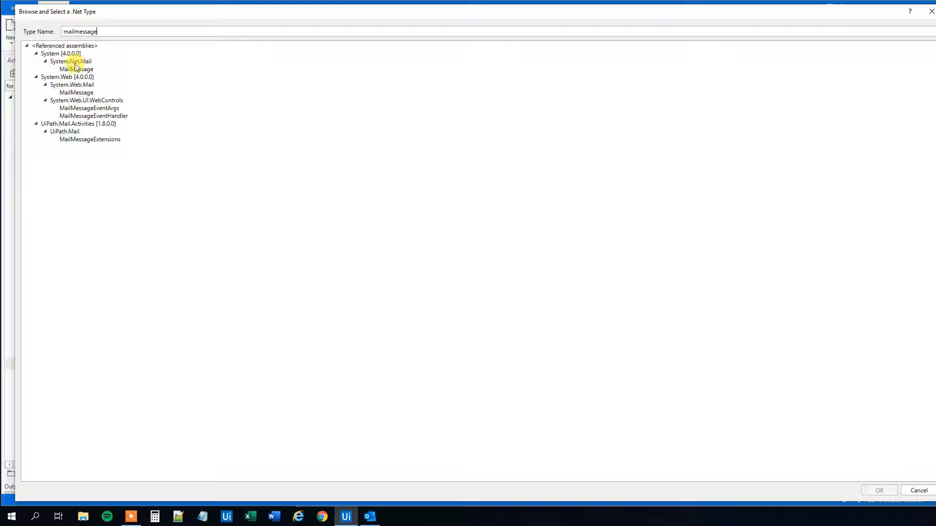
click(76, 69)
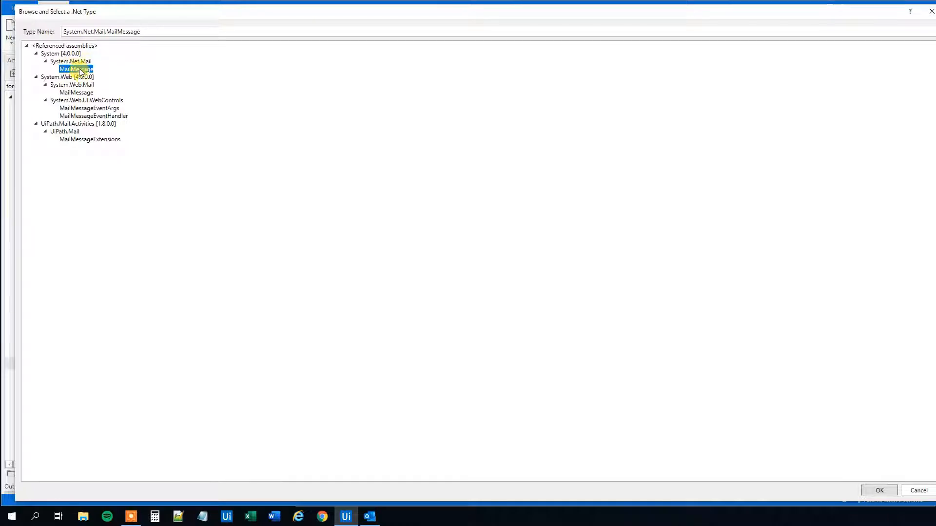
click(877, 490)
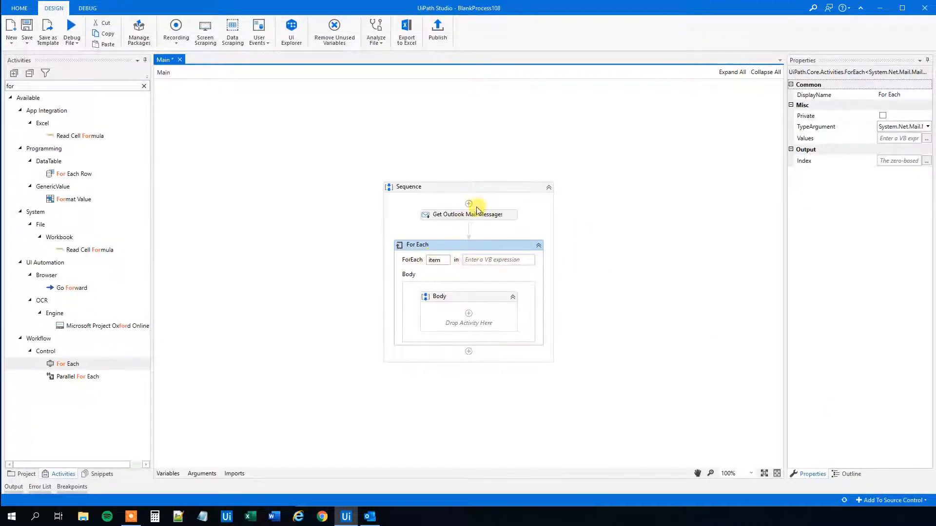
Enter listMails as the For Each collection expression.
click(497, 260)
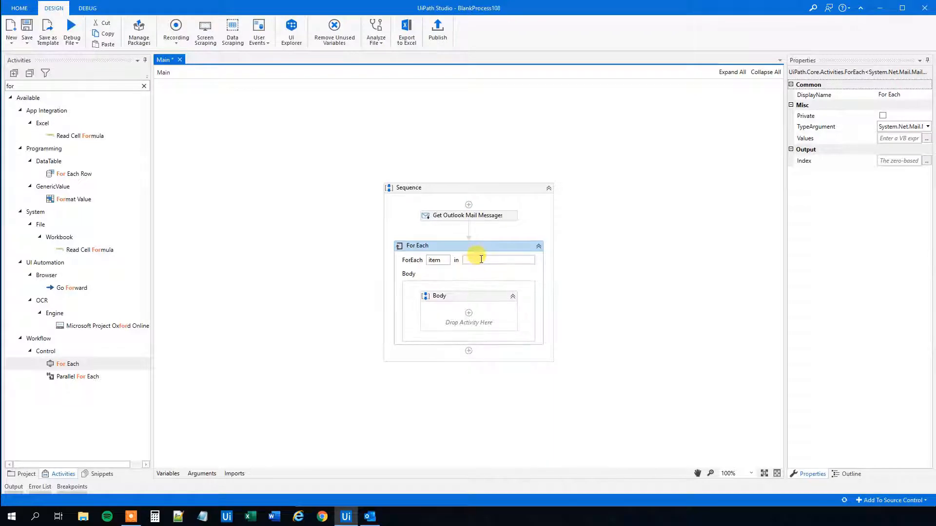
text(listMails)
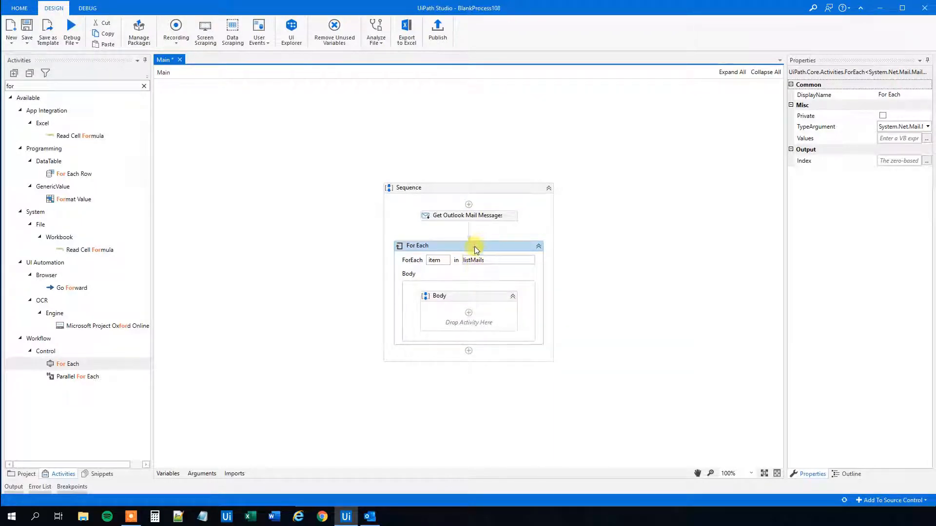
click(469, 297)
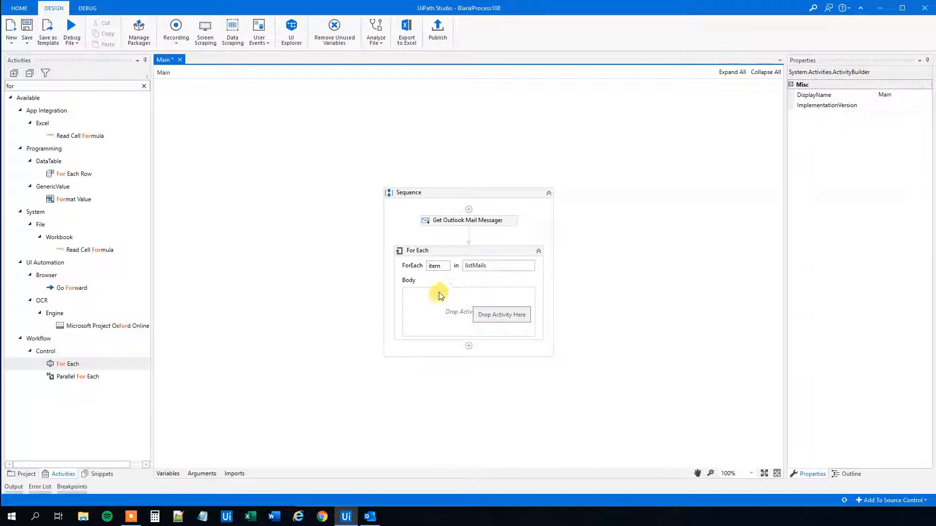
mouse_move(94, 86)
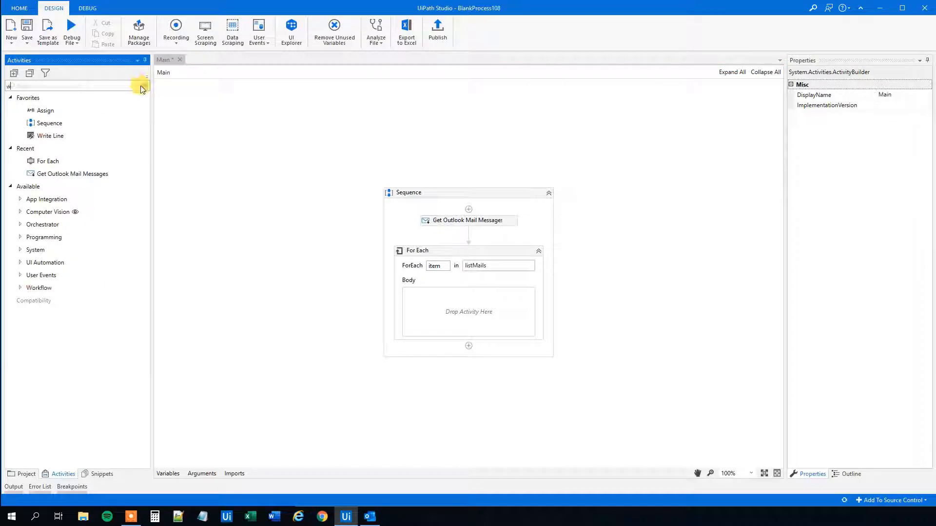
Add a Write Line to the loop body with Text item.Body.ToString.
text(rite)
text(item)
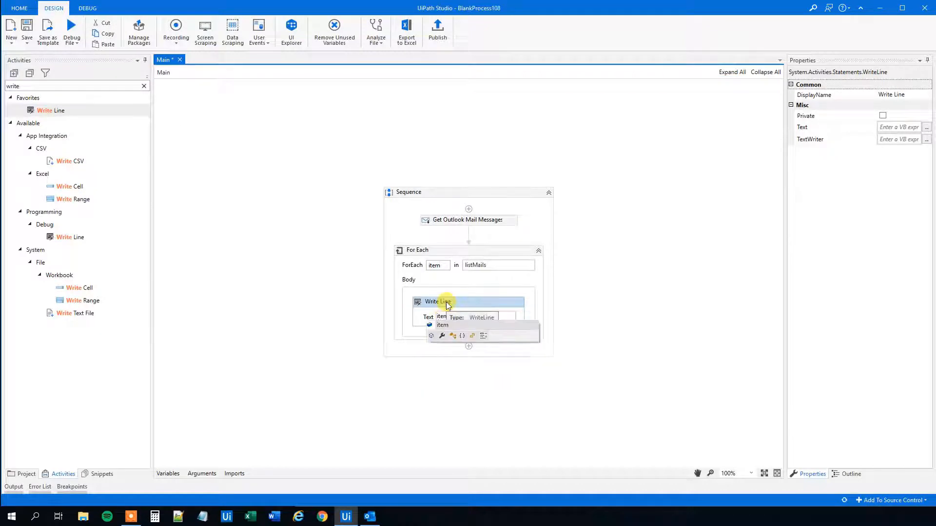
text(.)
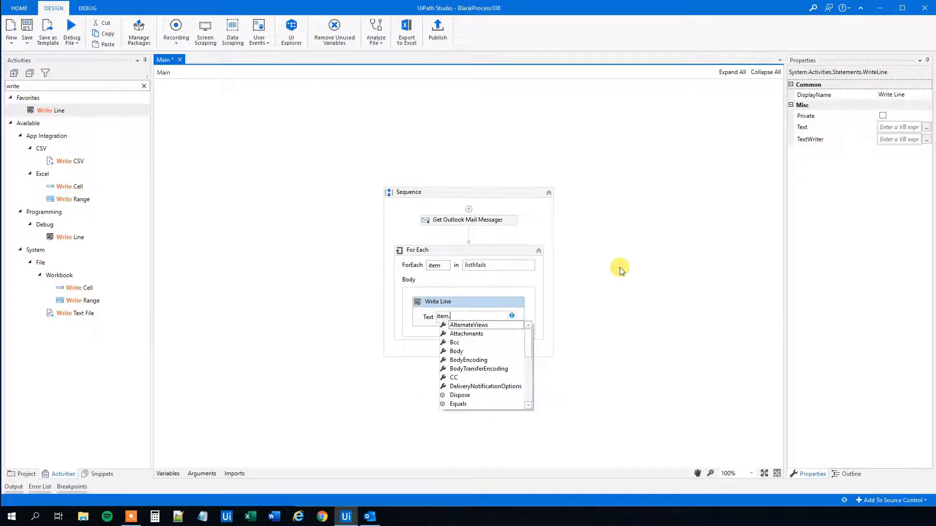
mouse_move(465, 353)
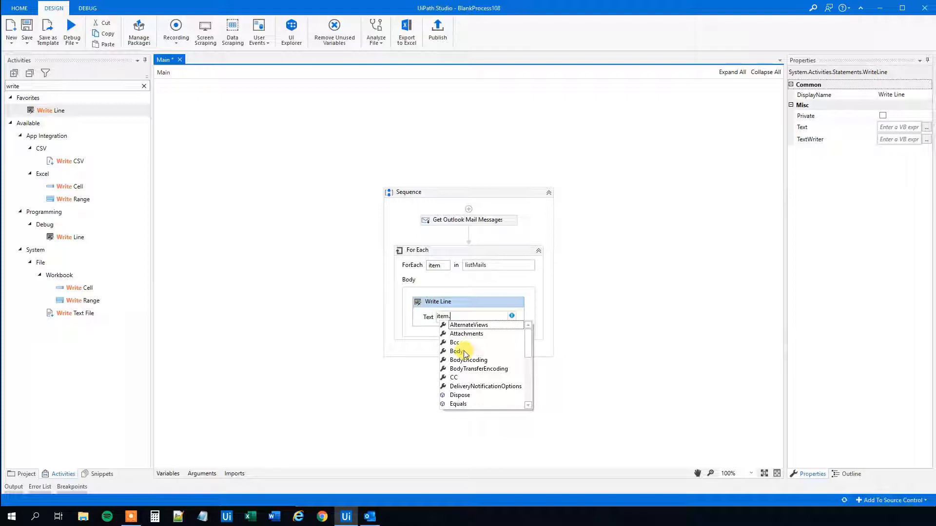
click(456, 351)
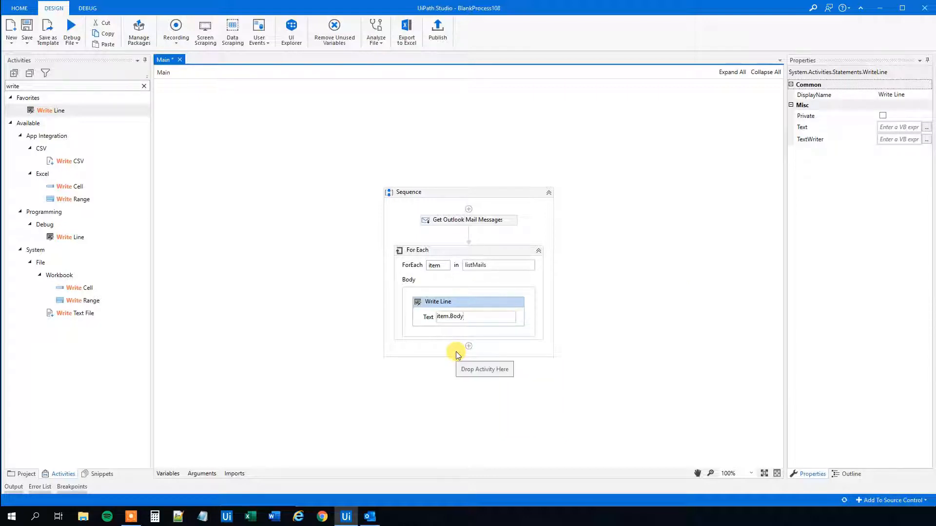
text(.ToString)
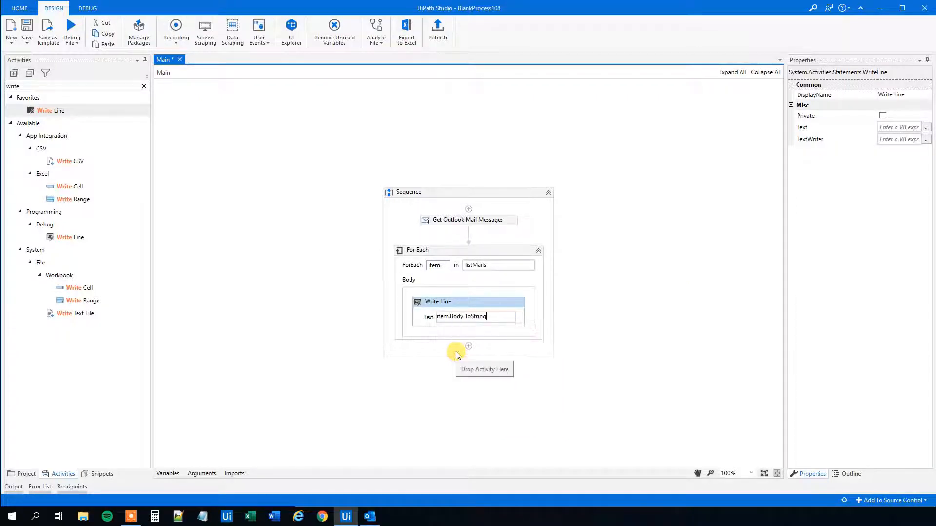
click(80, 30)
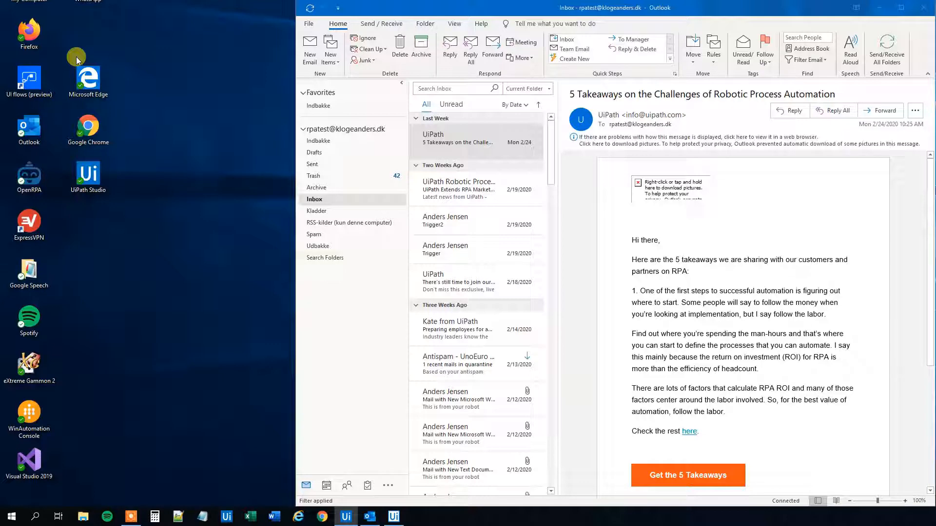
Switch back to UiPath Studio to rework the loop body.
click(345, 516)
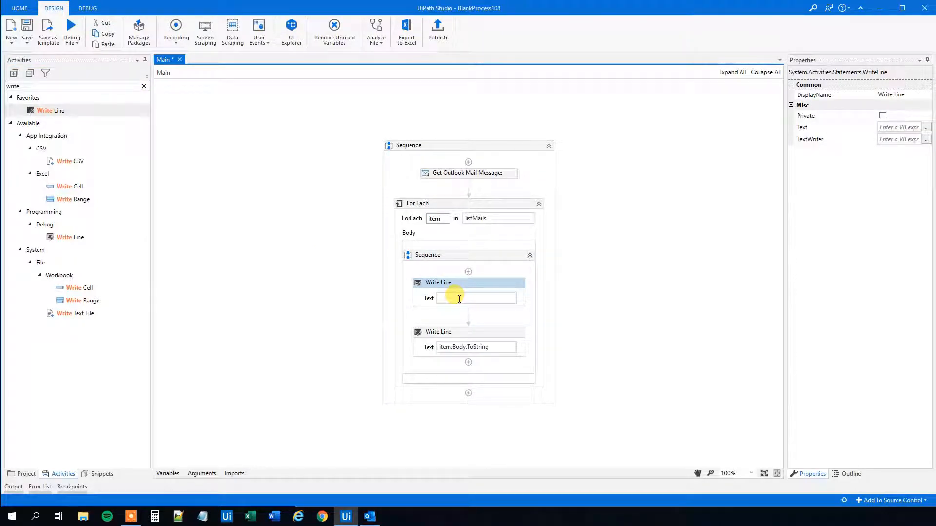
Set the first Write Line to item.Headers("Date").ToString and run the workflow with Debug File.
text(item.Headers("Date)
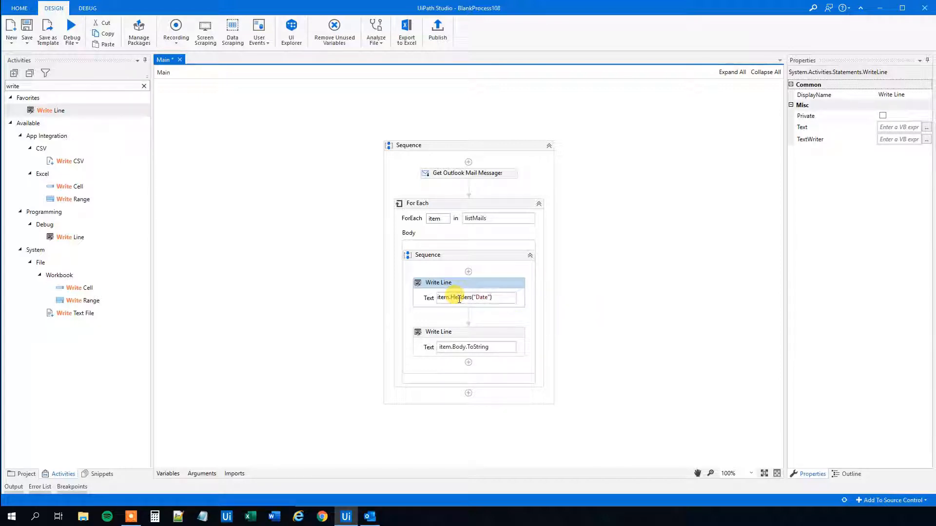
text(.ToString)
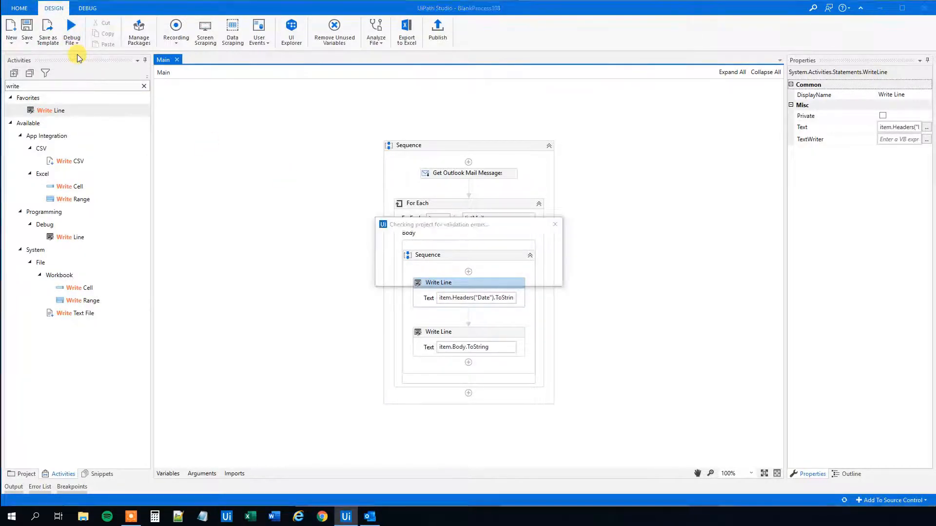
click(369, 516)
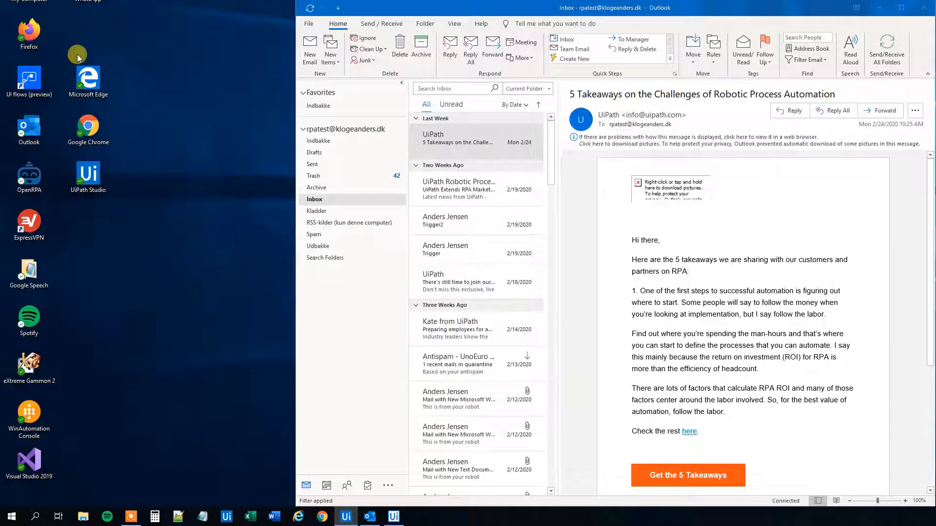
click(345, 516)
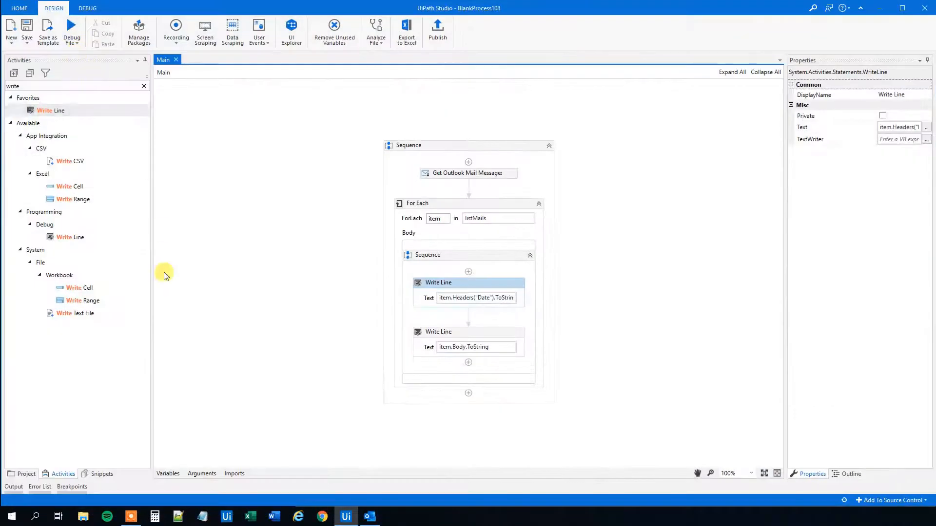
click(13, 487)
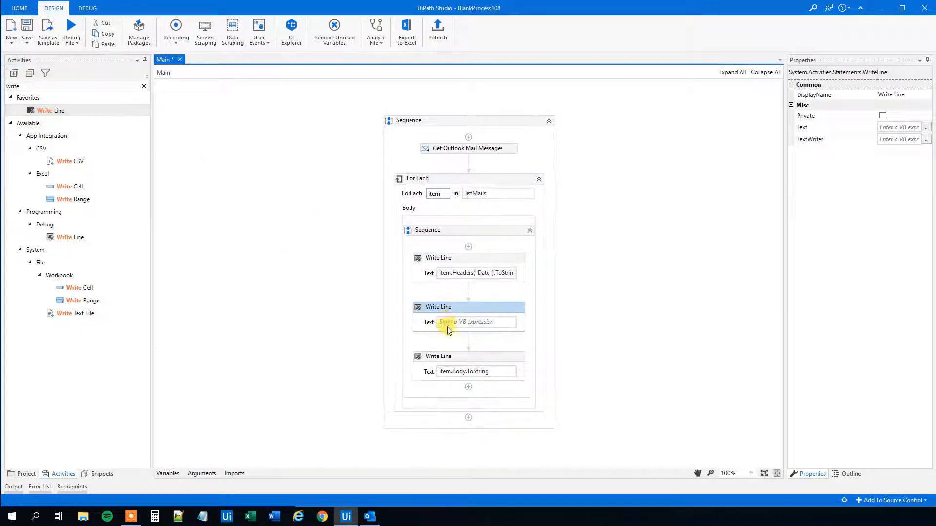
Set the new middle Write Line's Text to item.Subject.ToString.
text(item.Subject.ToString)
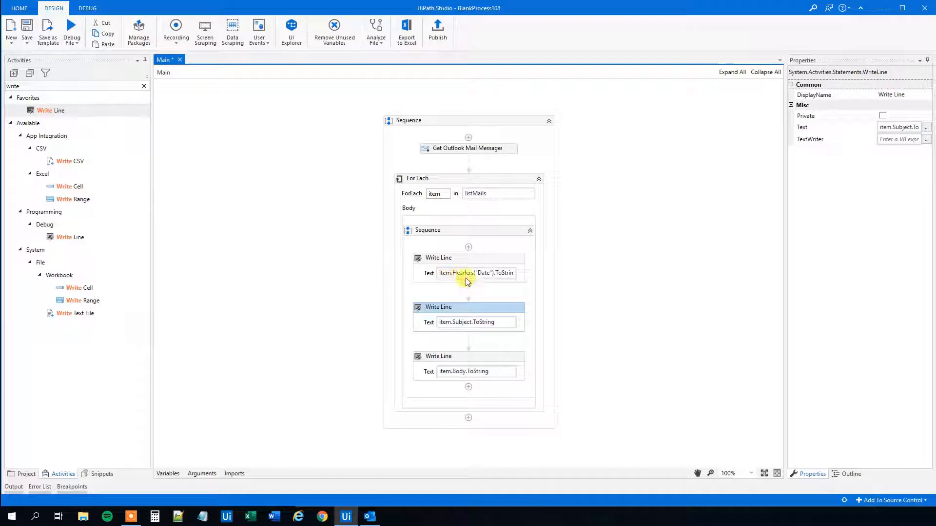
mouse_move(468, 273)
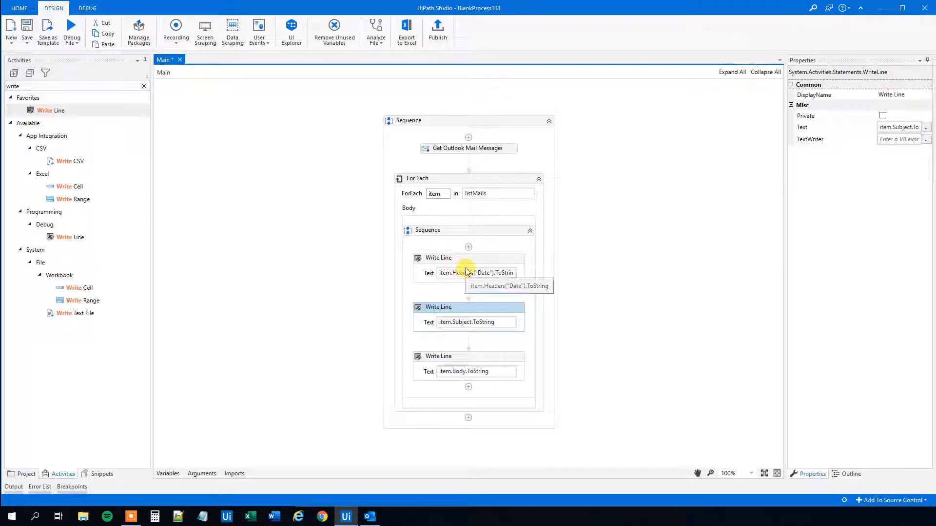
mouse_move(511, 275)
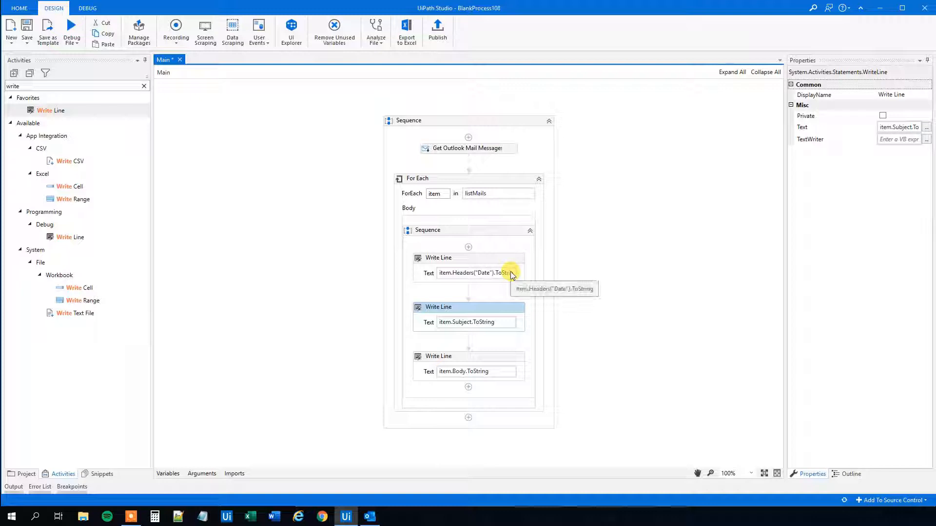
mouse_move(507, 276)
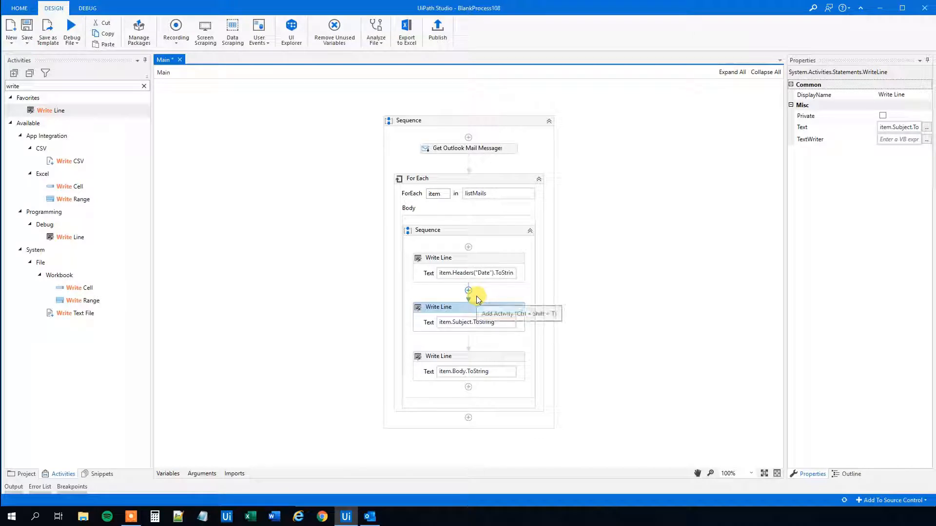
mouse_move(222, 214)
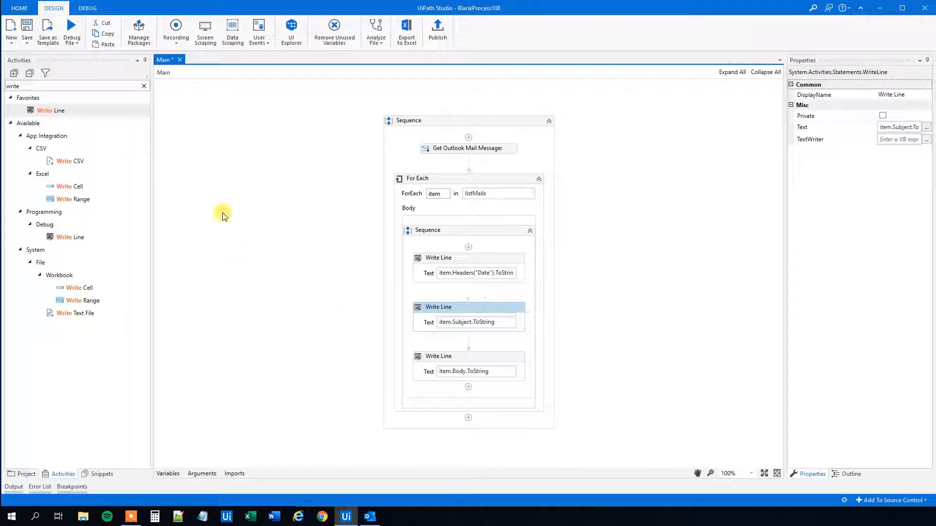
Add a Build Data Table activity whose output DataTable is dtMails.
click(143, 85)
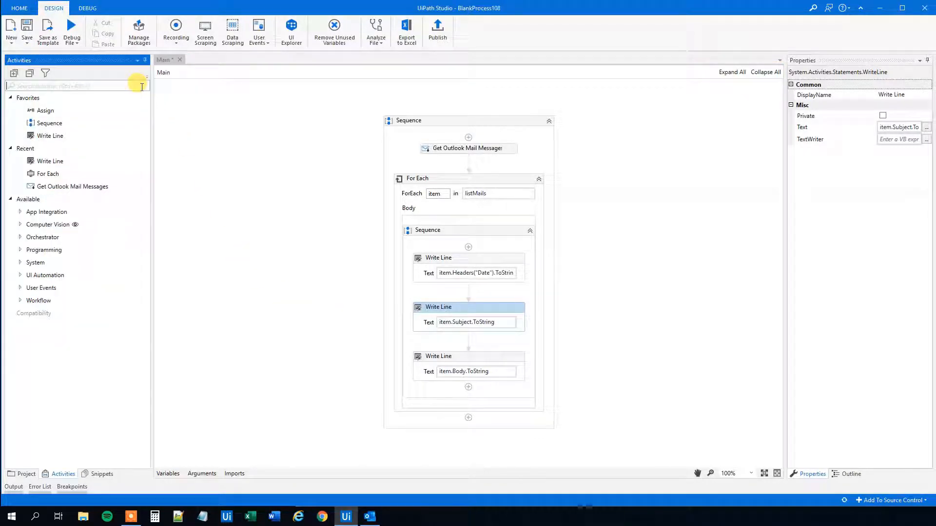
text(build)
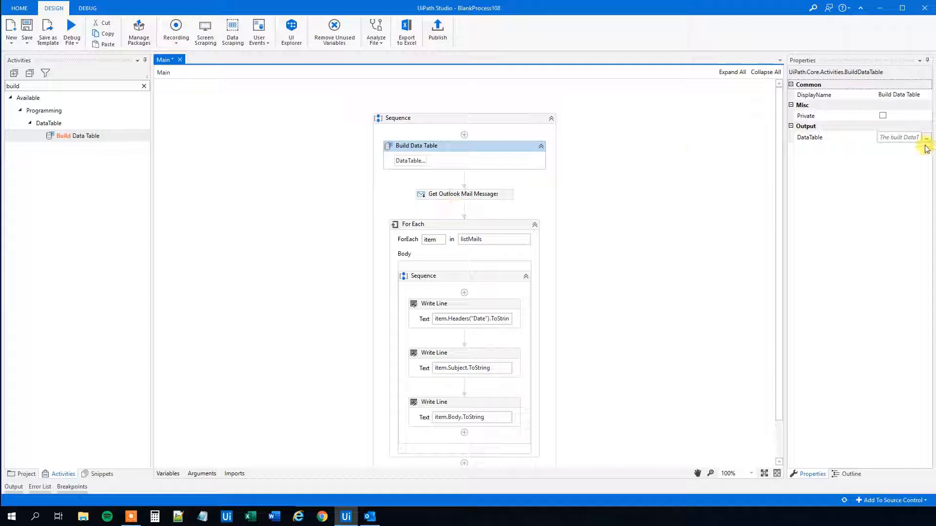
click(895, 137)
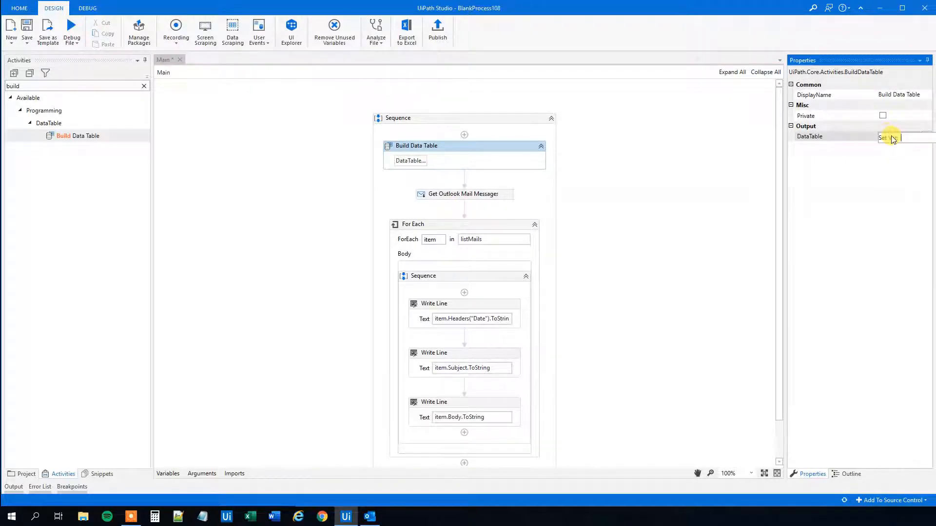
text(dtMails)
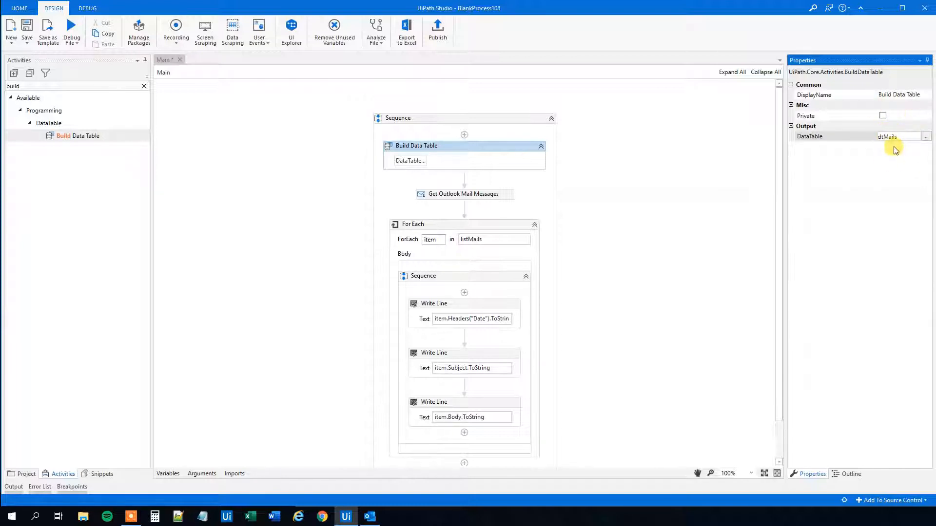
mouse_move(438, 149)
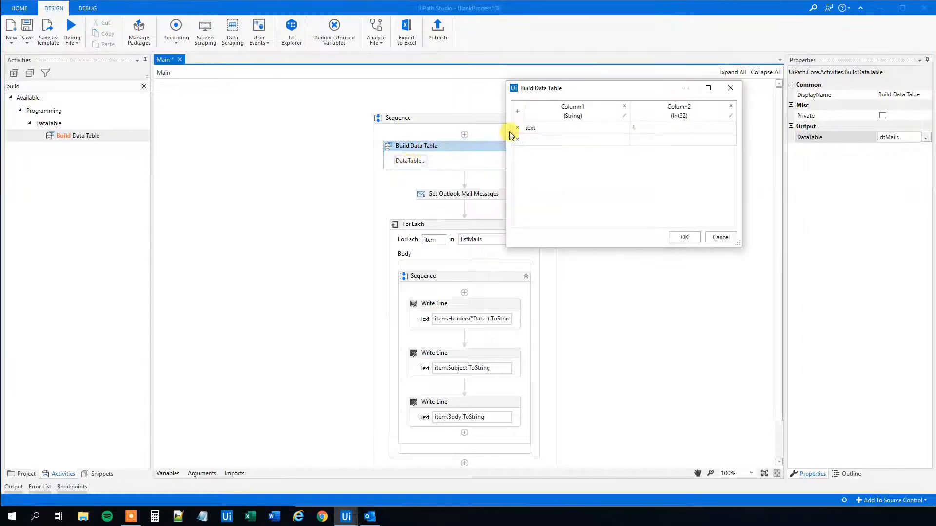
Replace the default columns with String columns Date, Subject and Body, and confirm.
click(624, 107)
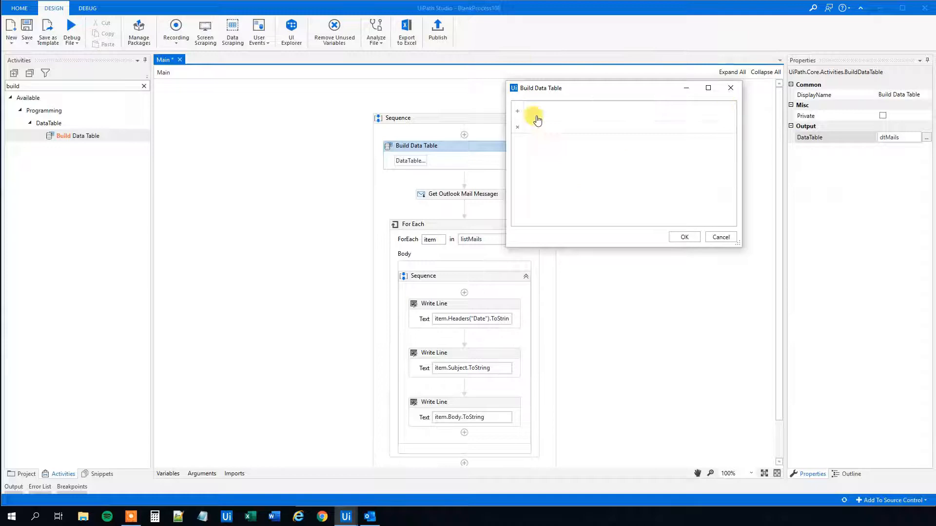
click(516, 111)
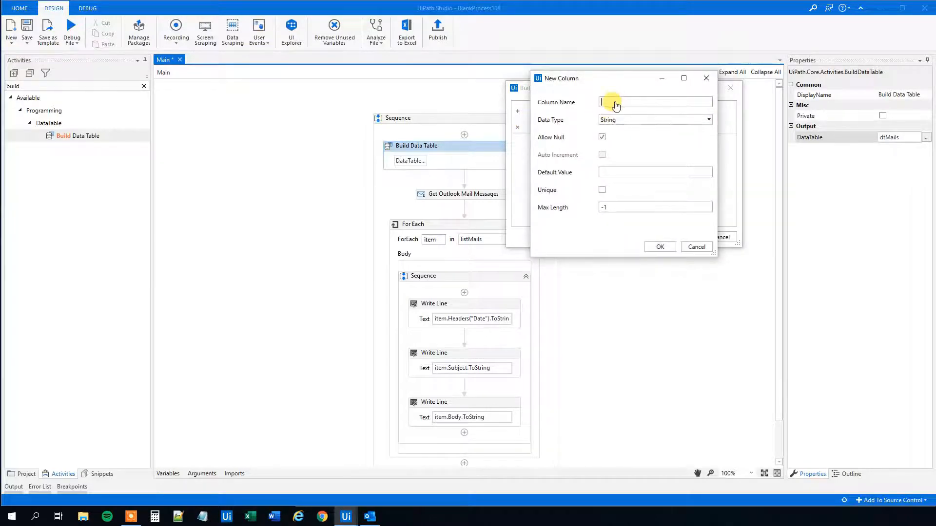
click(659, 247)
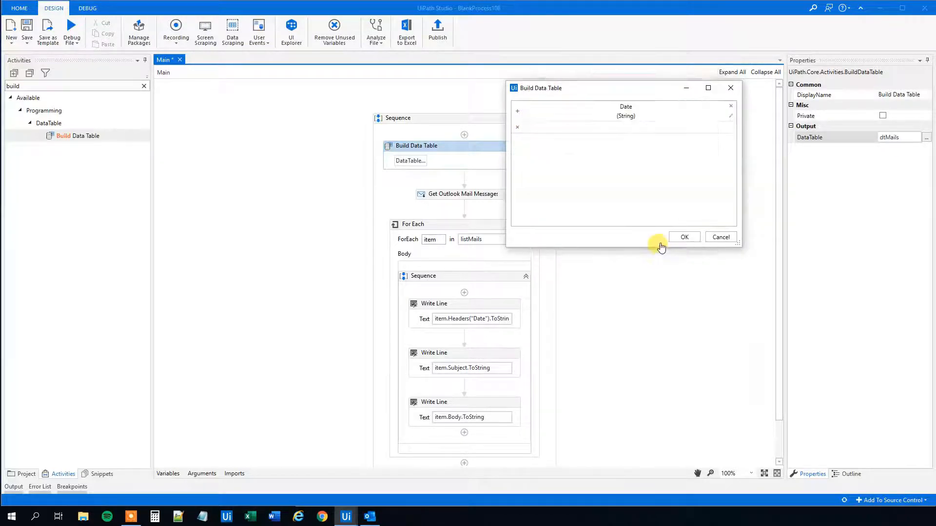
click(516, 111)
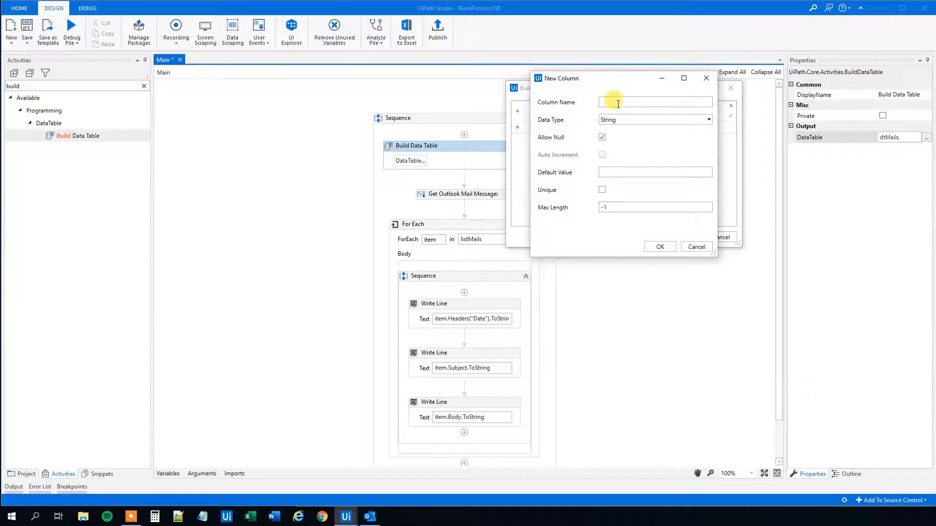
text(Subject)
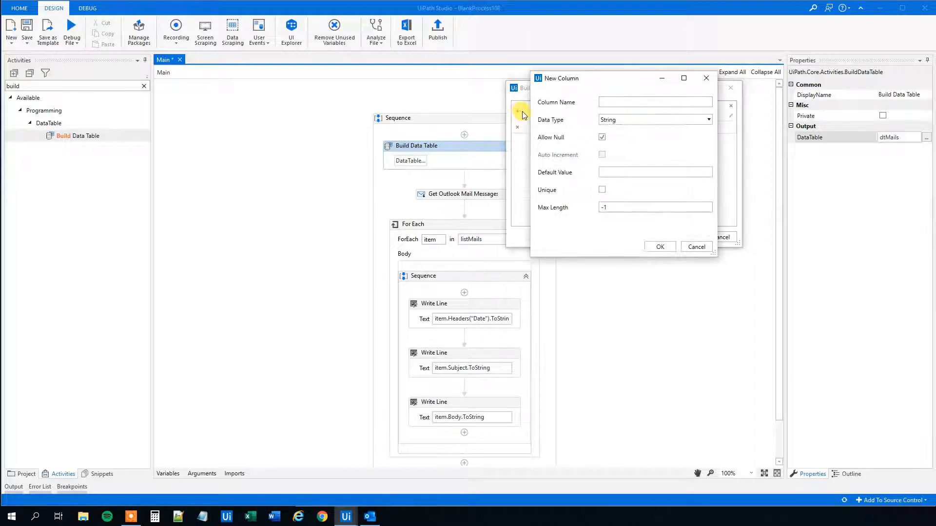
text(Body)
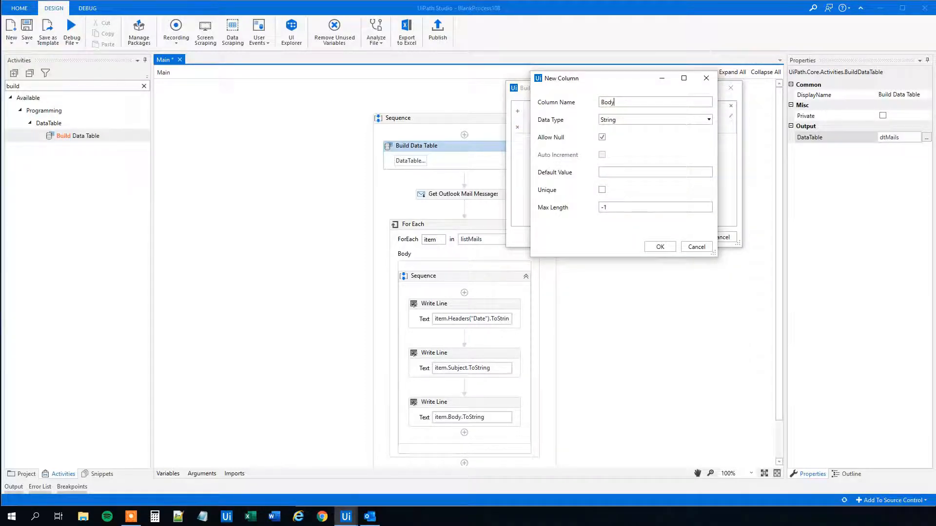
click(660, 247)
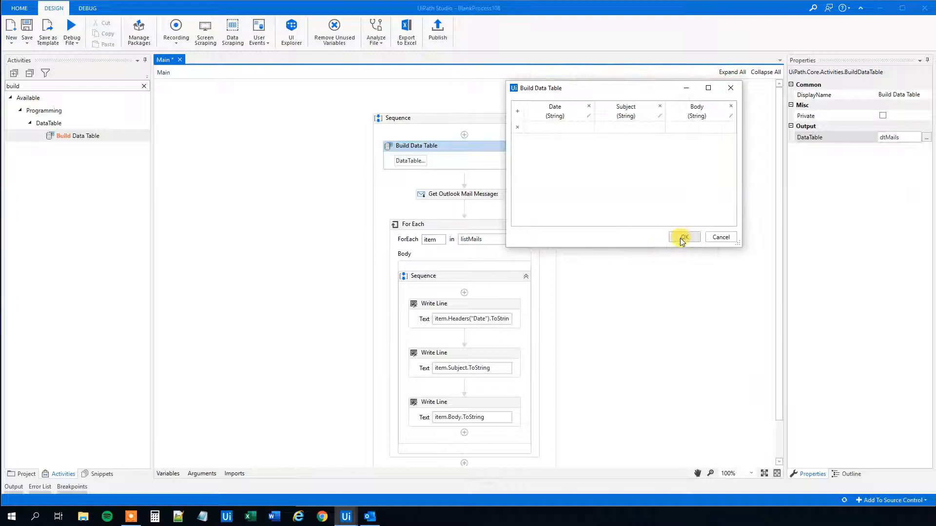
click(684, 237)
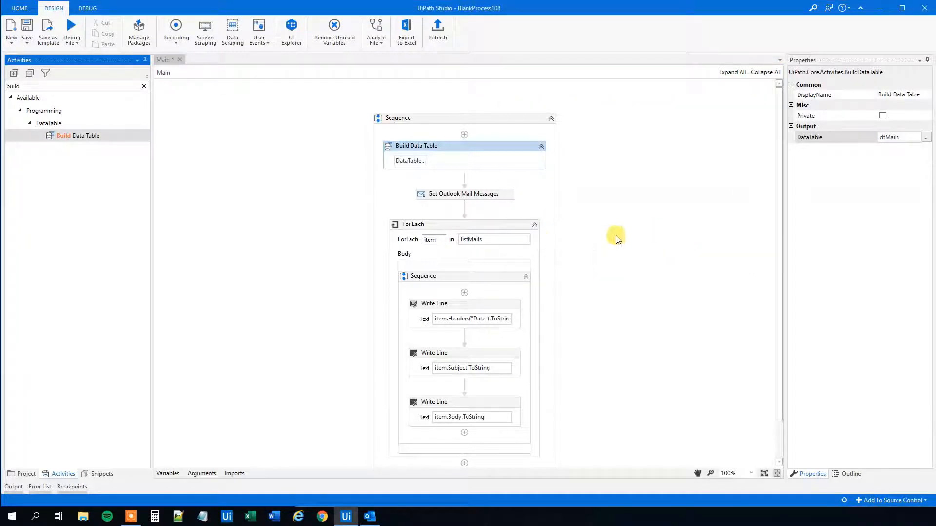
Place an Add Data Row activity after the last Write Line, targeting dtMails.
scroll(up, 3)
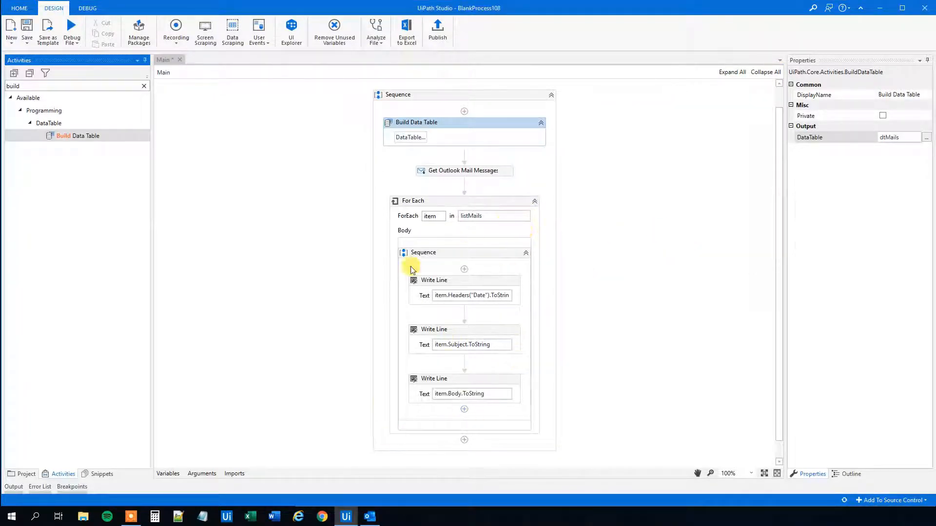
mouse_move(458, 241)
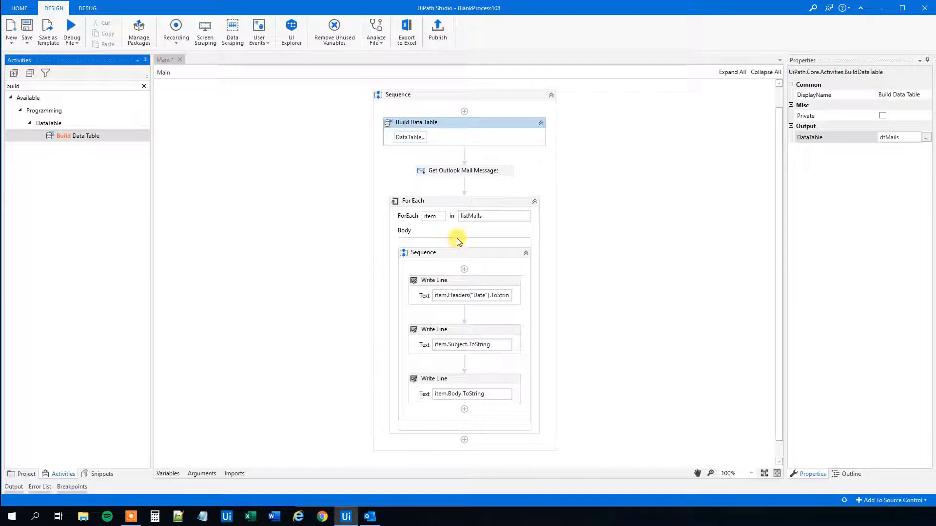
mouse_move(489, 296)
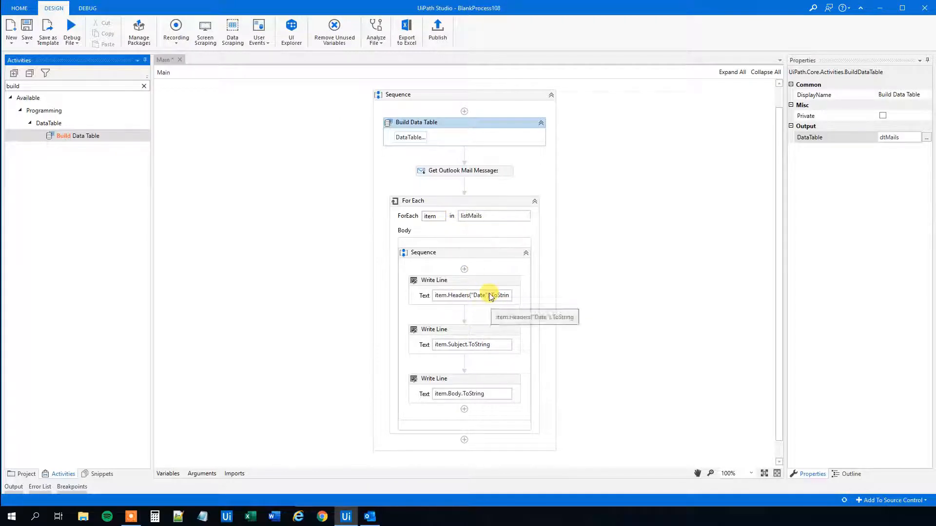
mouse_move(144, 89)
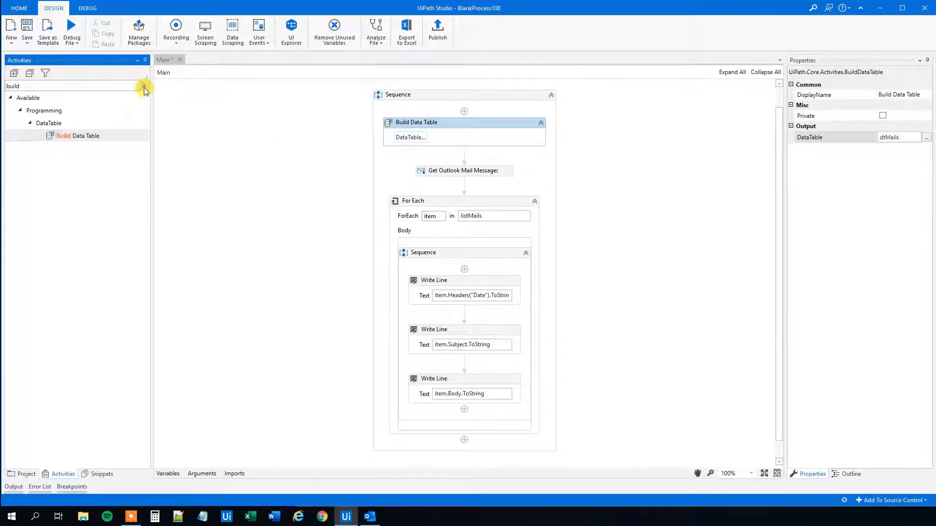
text(add d)
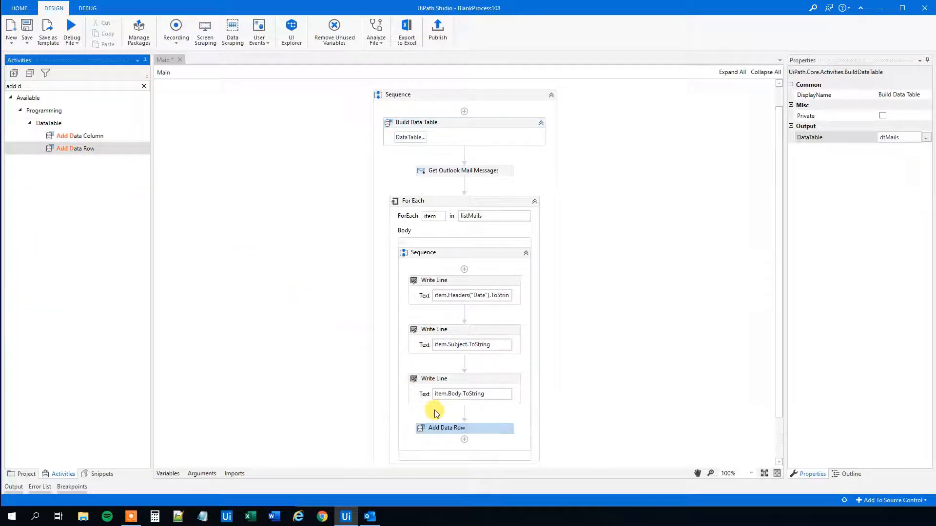
click(446, 428)
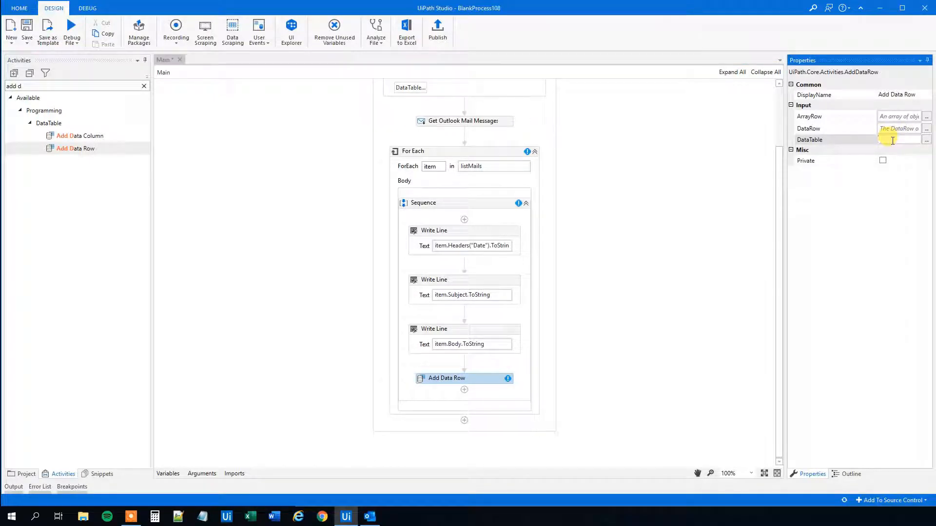
mouse_move(869, 131)
text(dtMails)
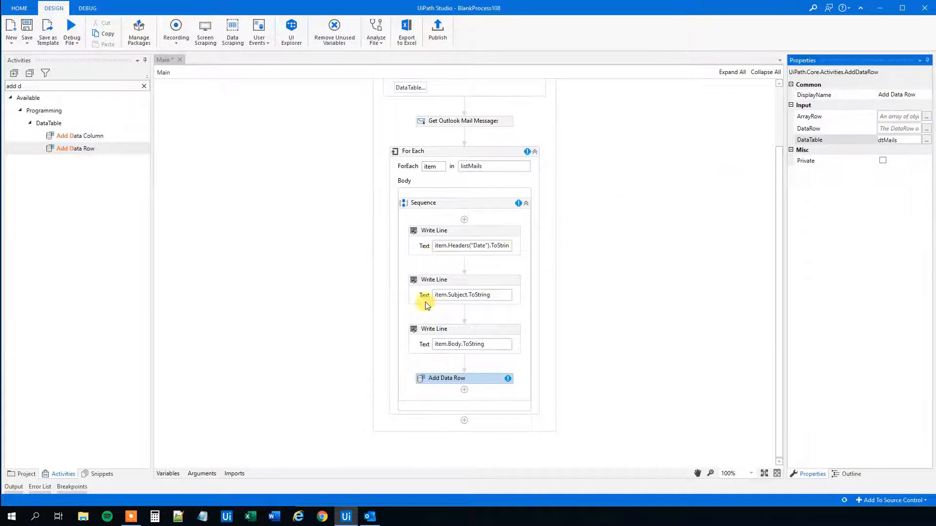
click(926, 116)
text({)
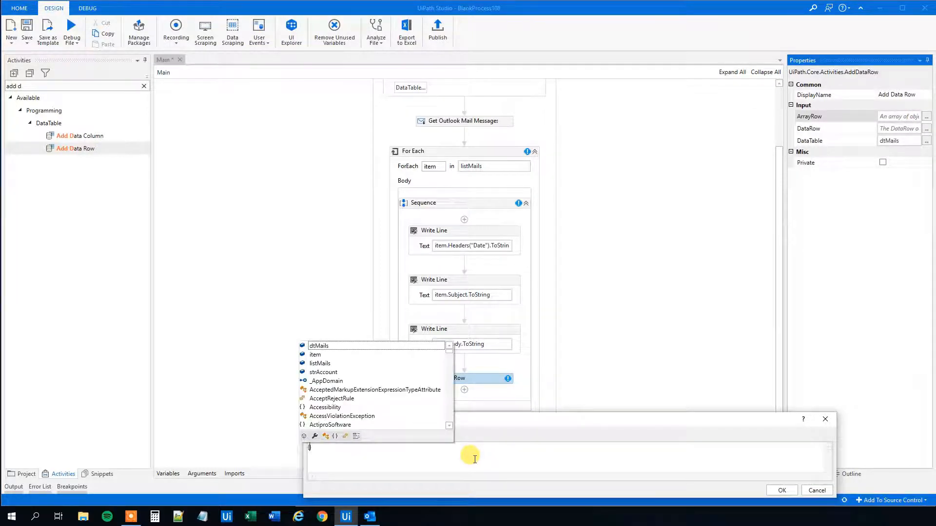
Set ArrayRow to {item.Headers("Date").ToString, item.Subject.ToString, item.Body.ToString}.
text(item.Headers("Date)
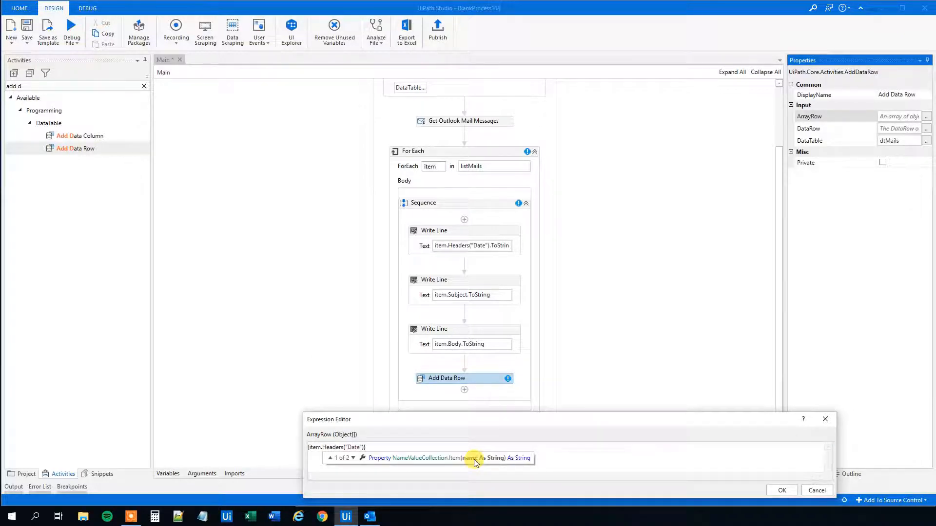
text(.To)
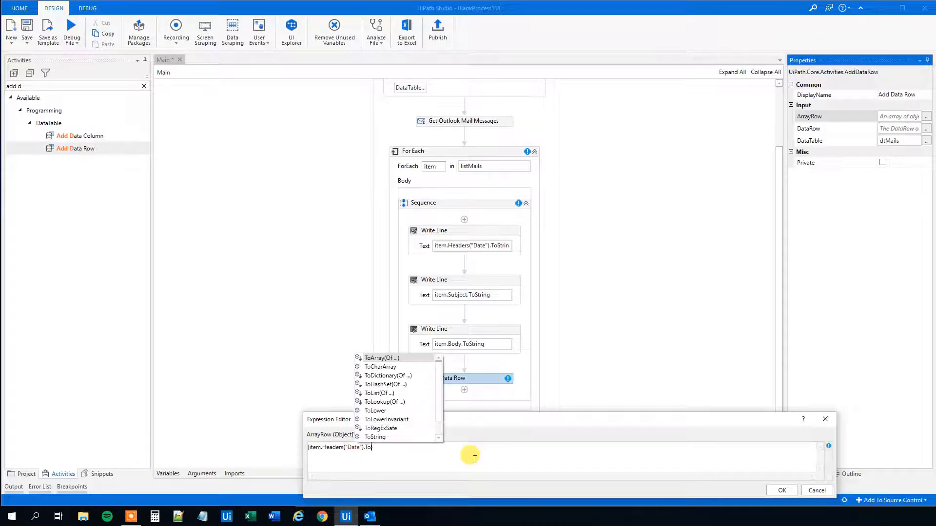
click(375, 437)
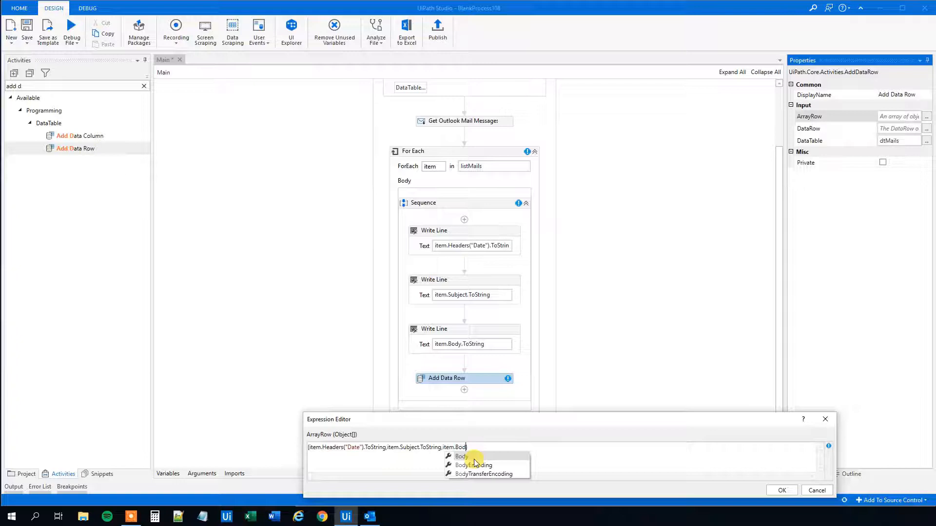
text(.ToString})
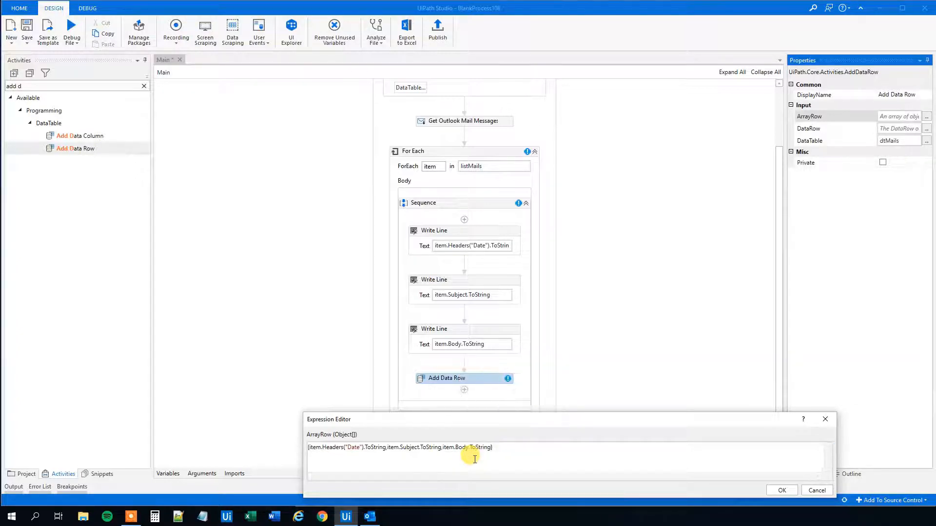
mouse_move(435, 364)
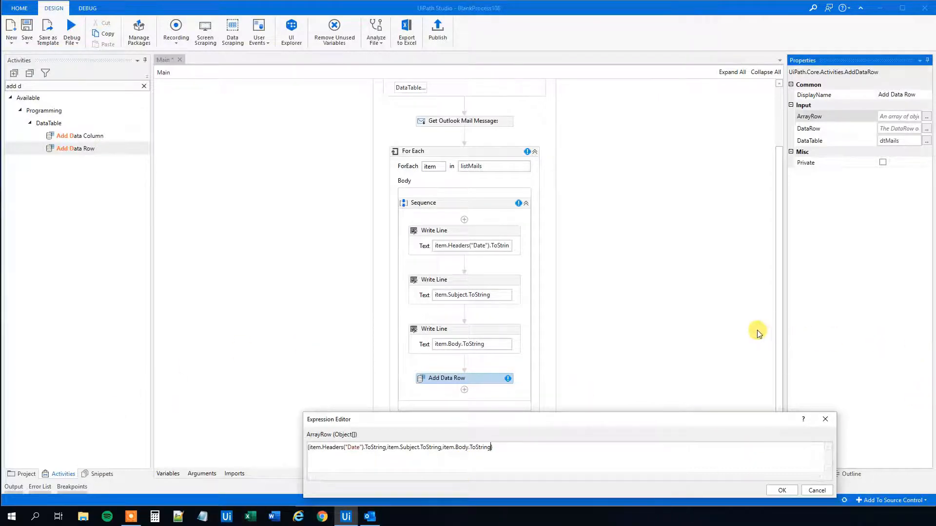
click(781, 490)
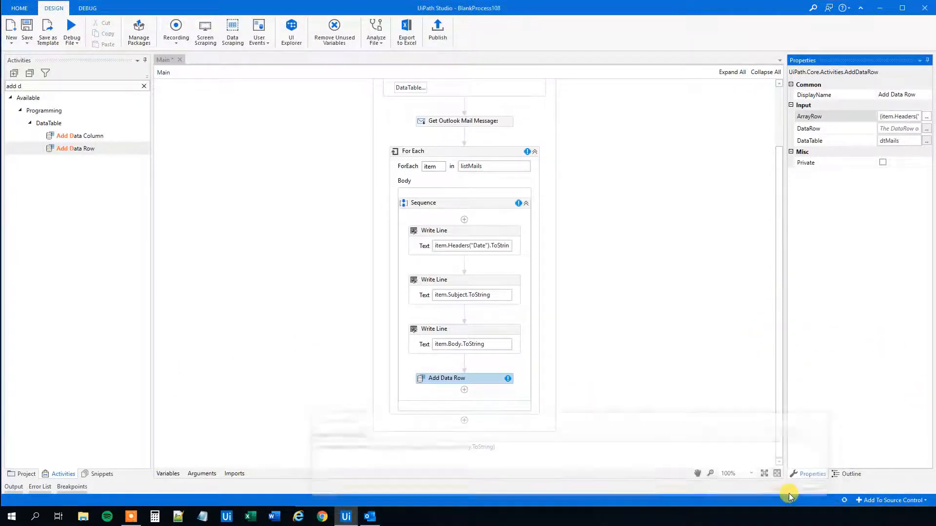
mouse_move(427, 355)
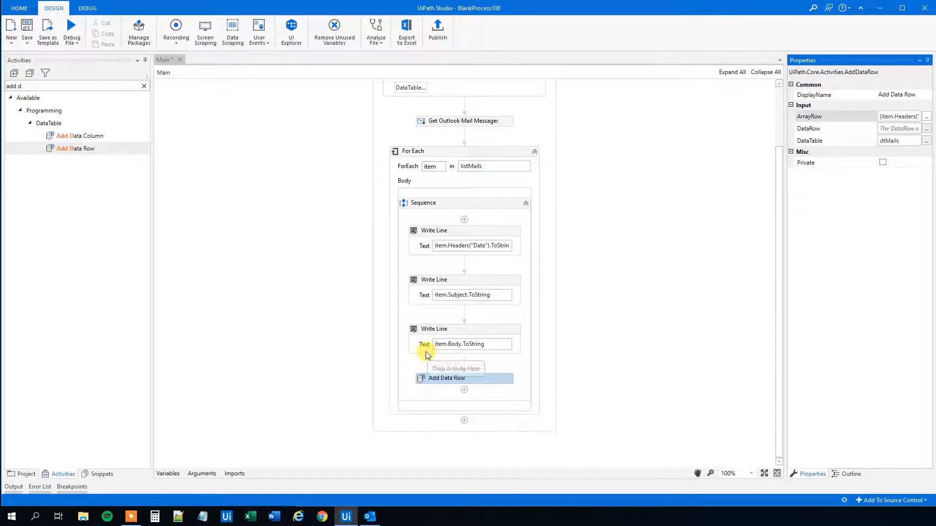
mouse_move(456, 374)
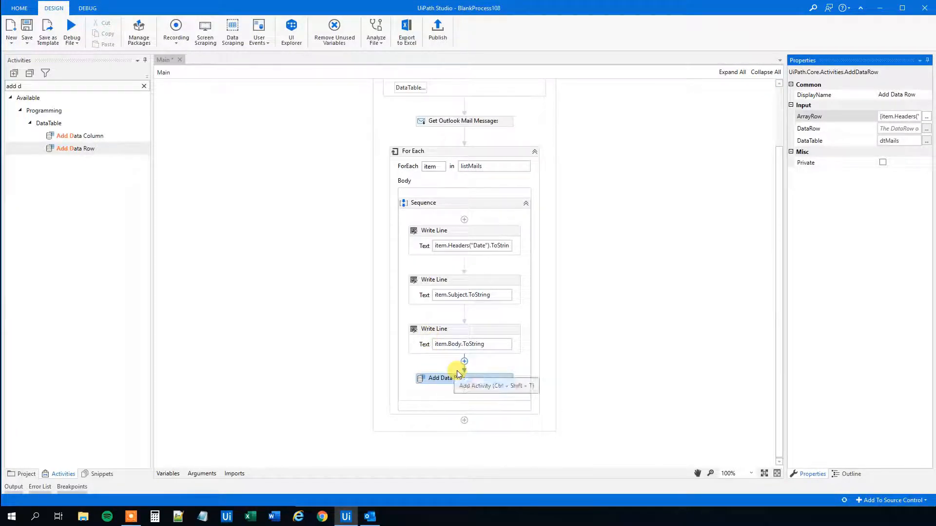
mouse_move(424, 376)
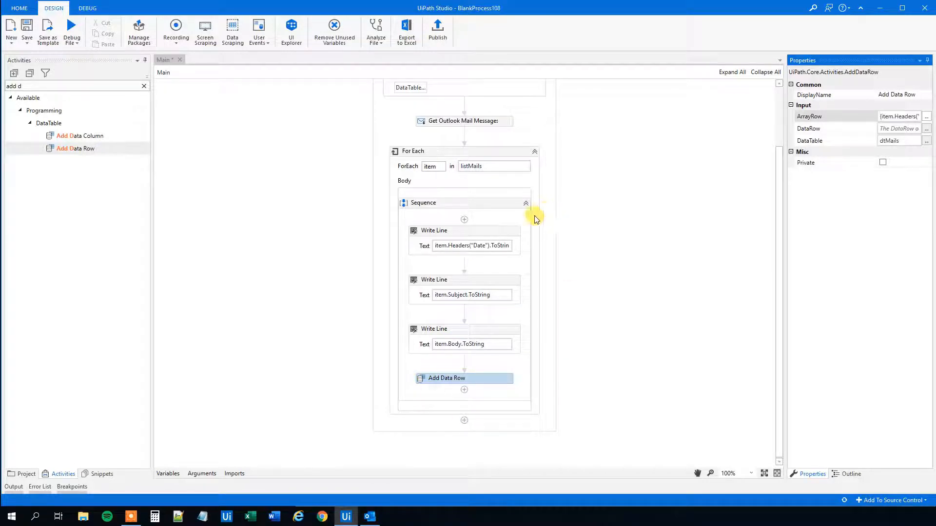
mouse_move(148, 88)
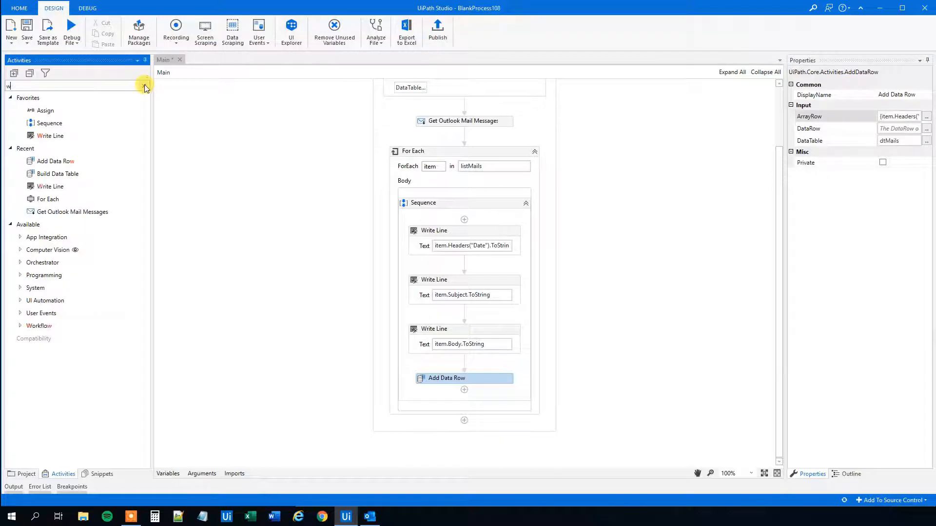
Add a Write Range activity below the For Each loop, then minimize Studio.
text(write)
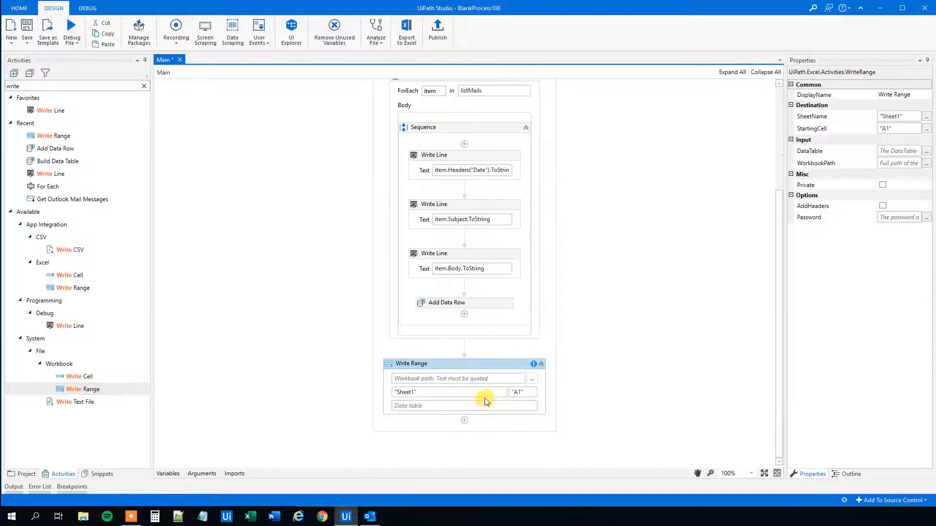
click(369, 516)
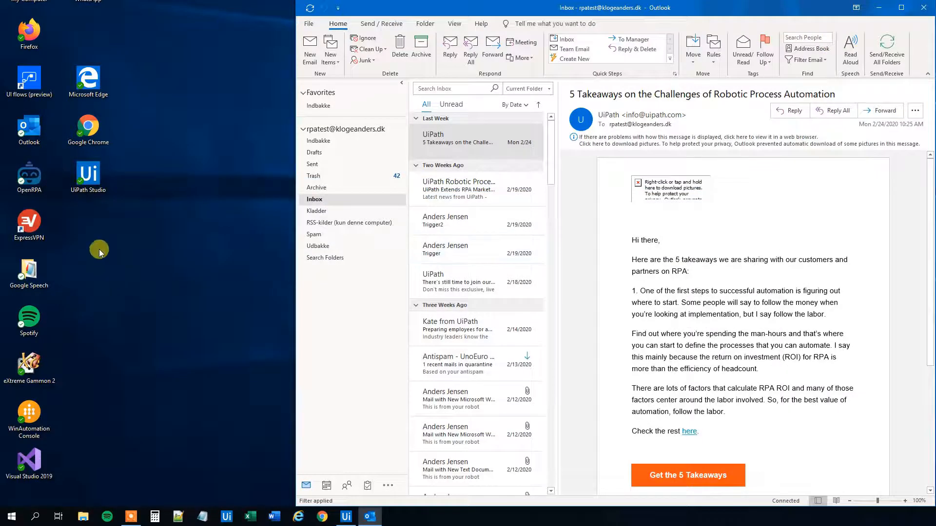
Create a New Microsoft Excel Worksheet file on the desktop and open it.
right_click(100, 250)
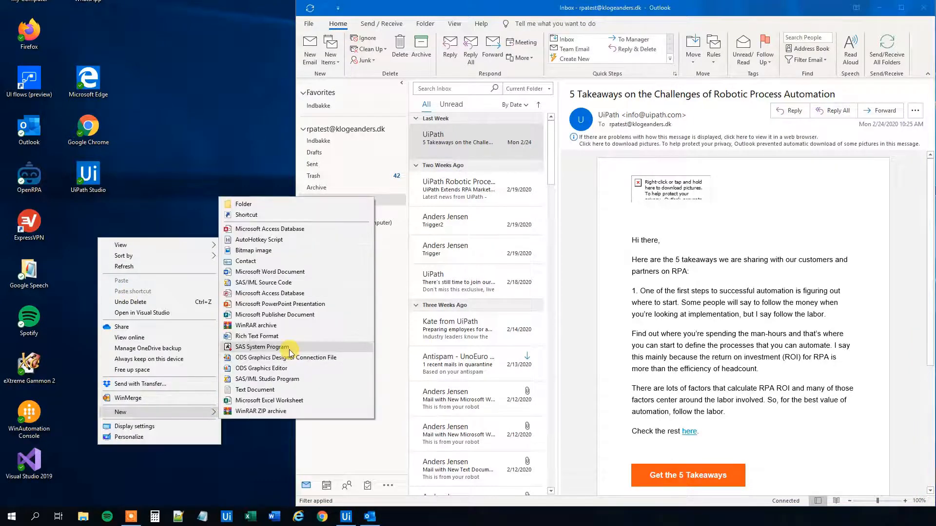
click(269, 401)
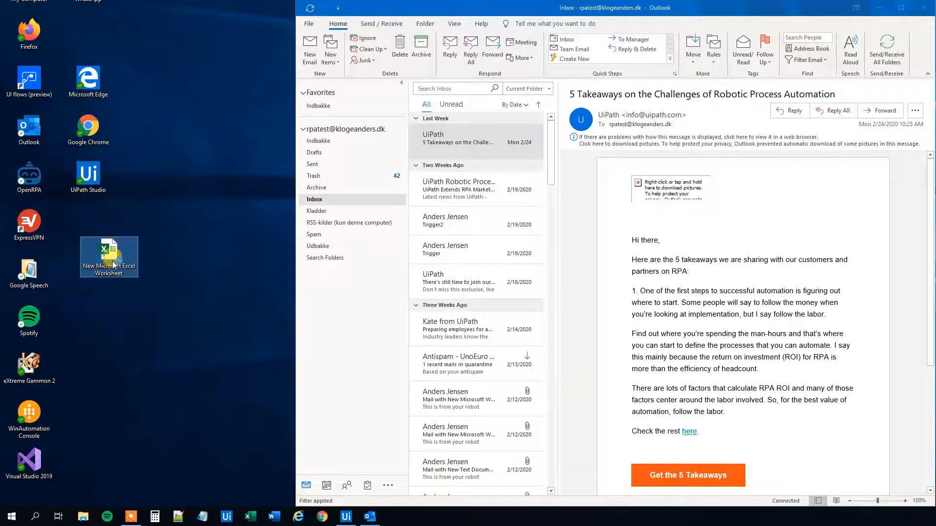
double_click(109, 250)
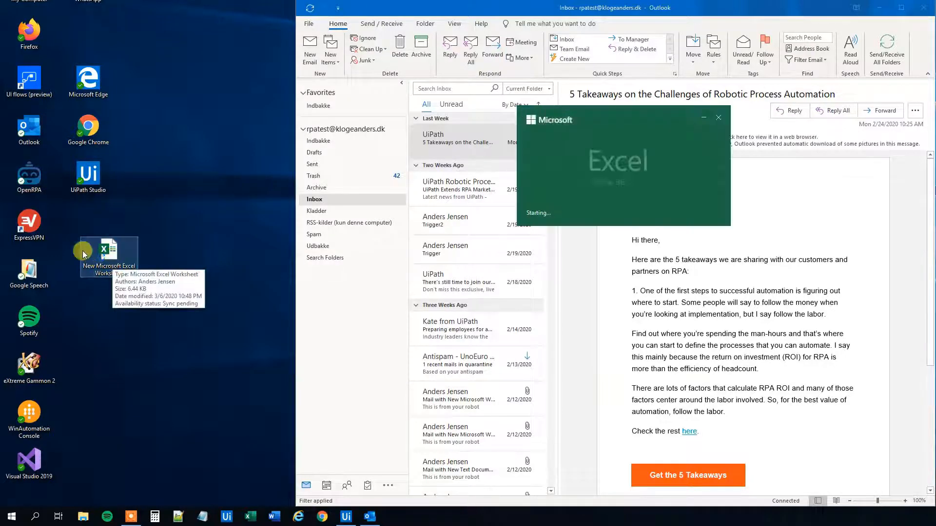
mouse_move(239, 202)
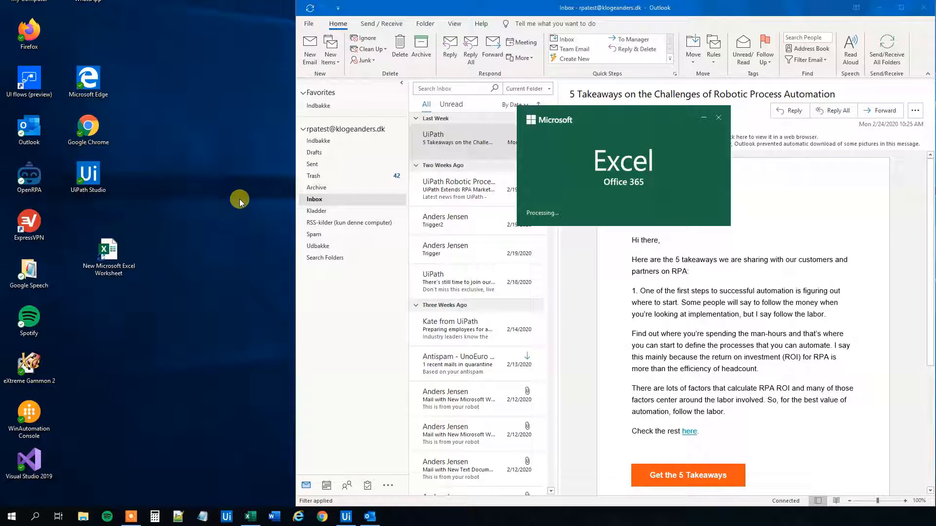
mouse_move(615, 190)
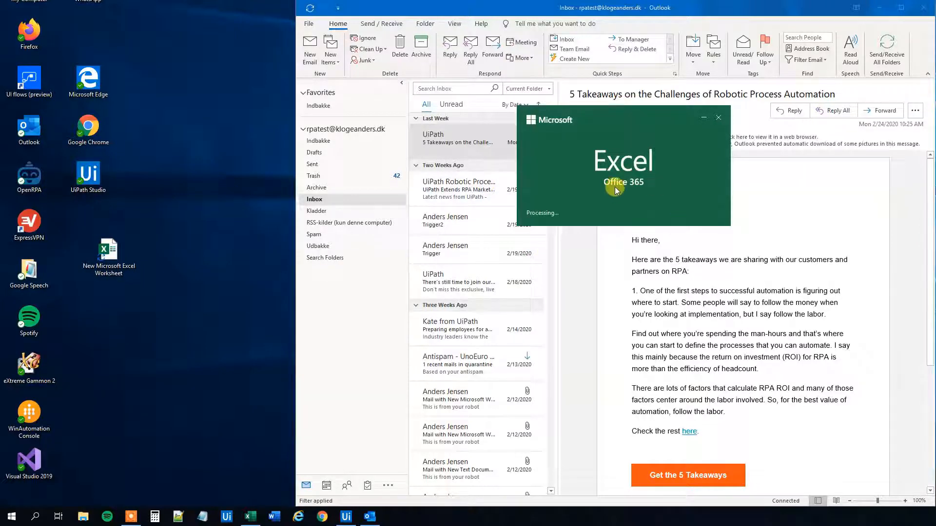
mouse_move(684, 209)
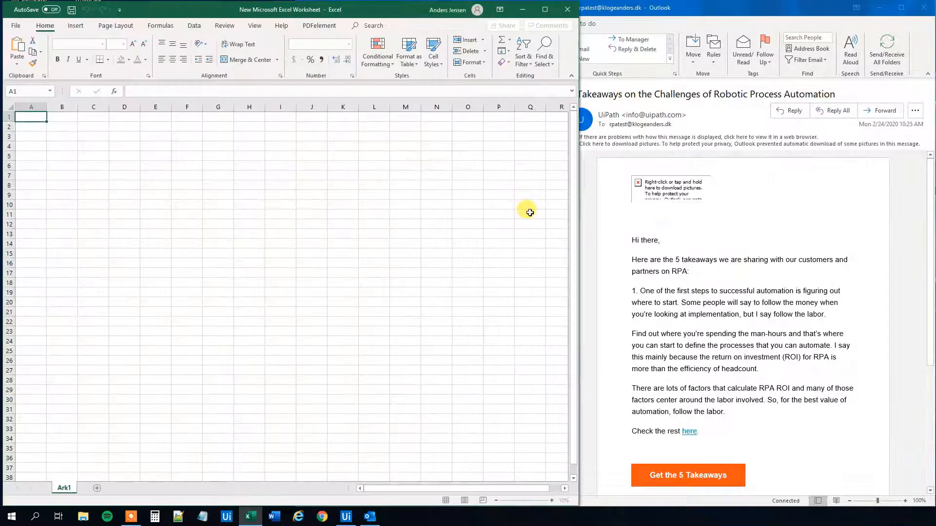
Rename sheet Ark1 to Sheet1, close Excel and return to UiPath Studio.
right_click(64, 488)
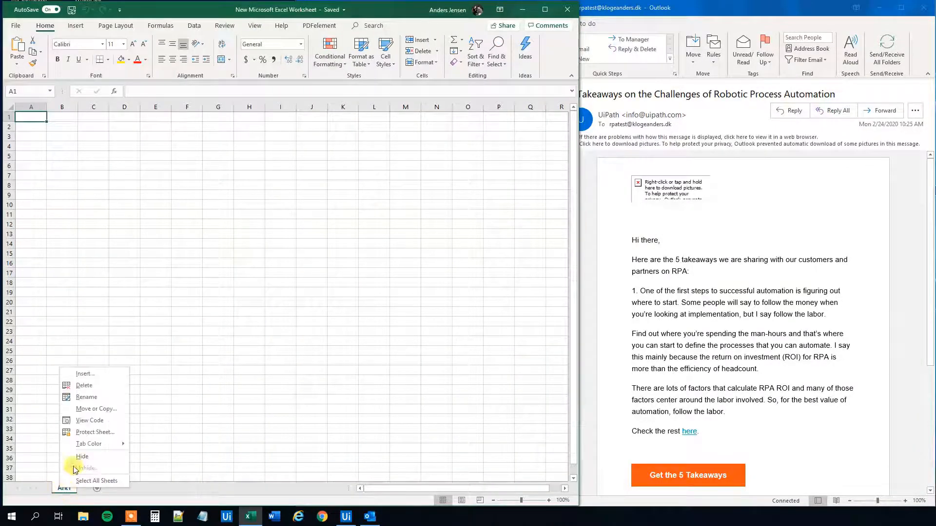
click(86, 396)
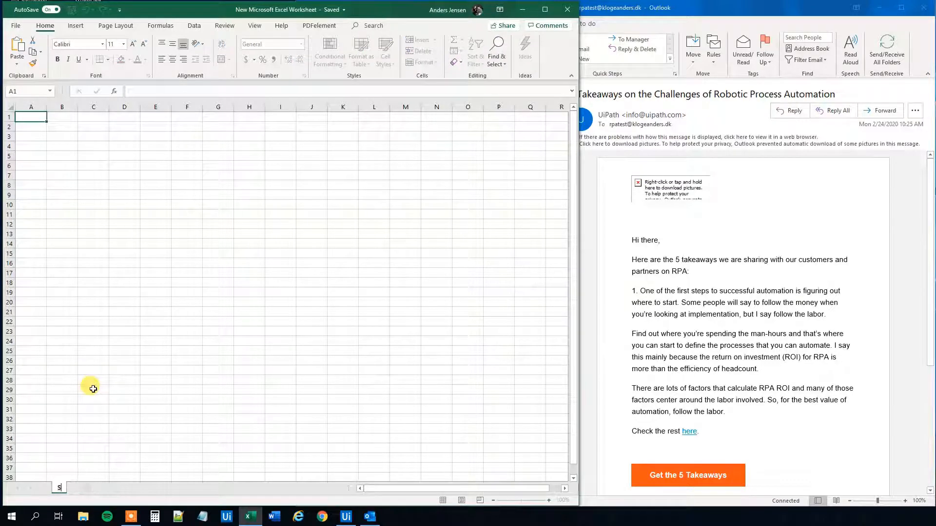
key(enter)
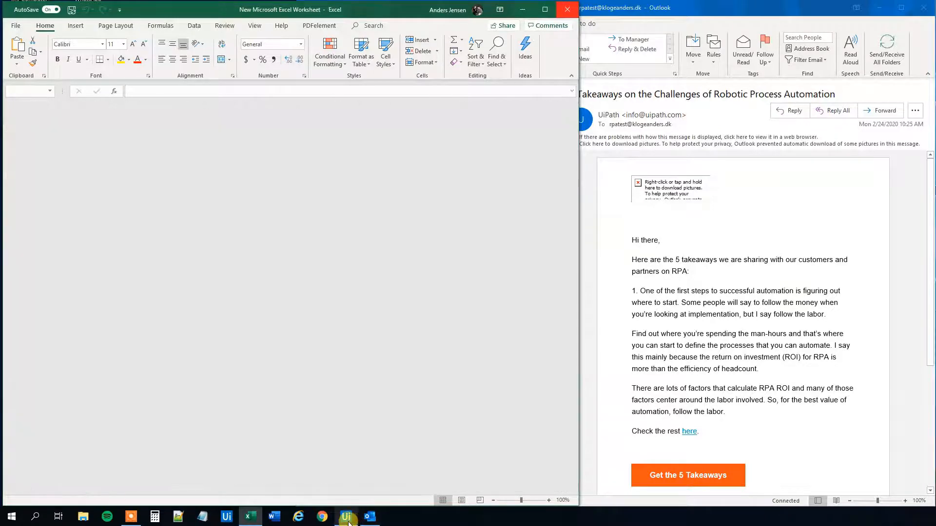
click(345, 516)
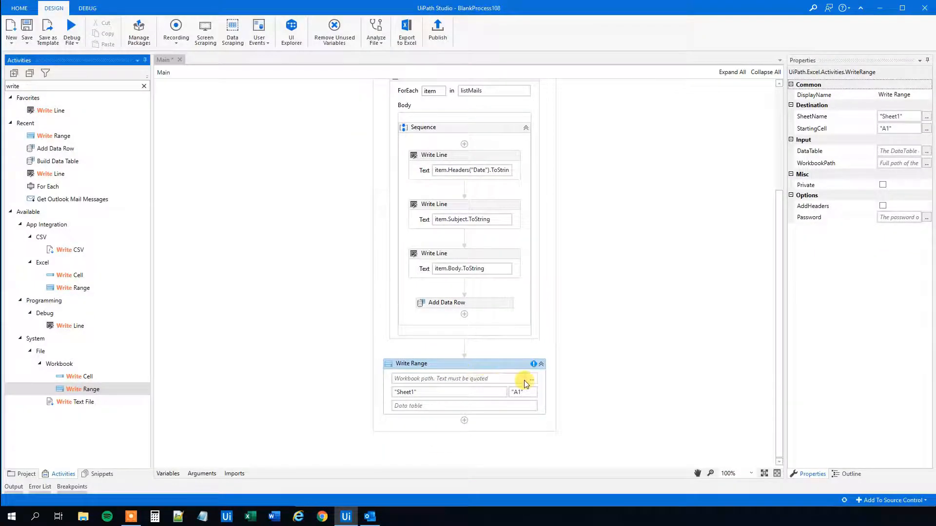
Point Write Range's workbook path at the desktop's New Microsoft Excel Worksheet.
click(530, 378)
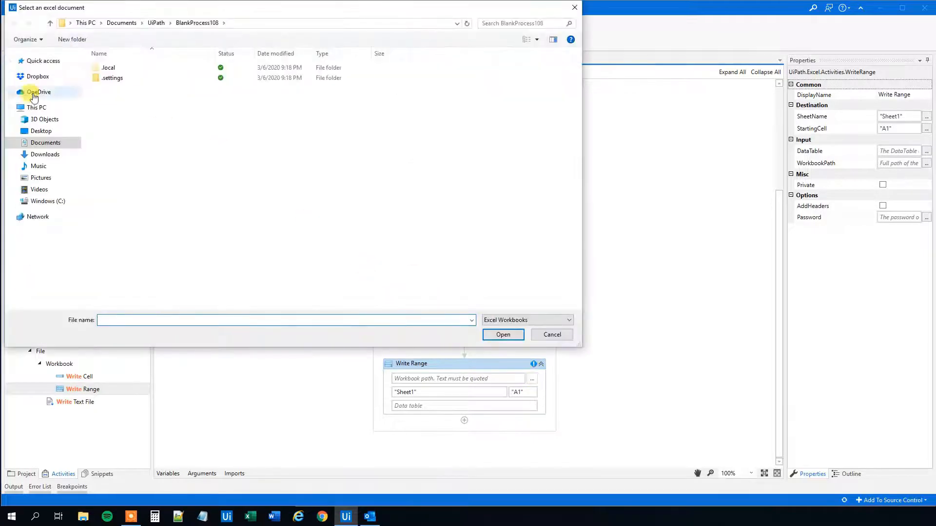
click(41, 131)
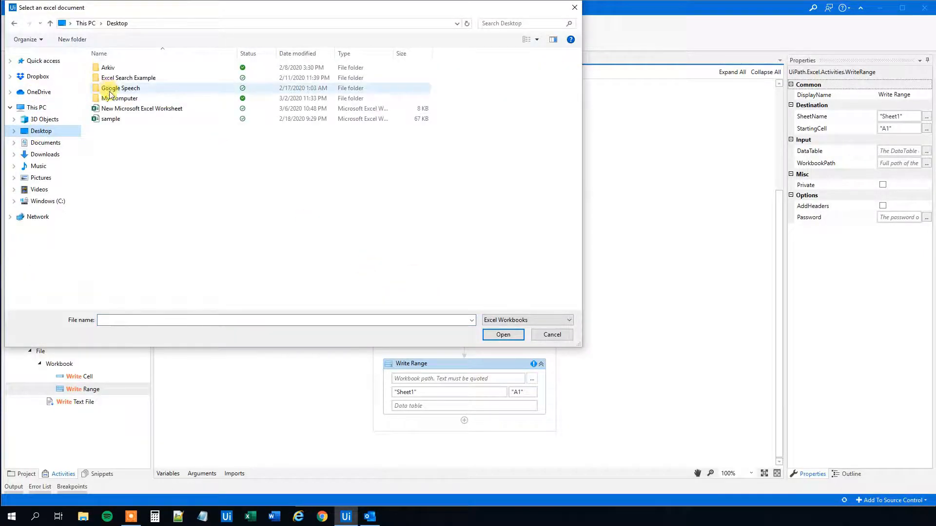
click(142, 109)
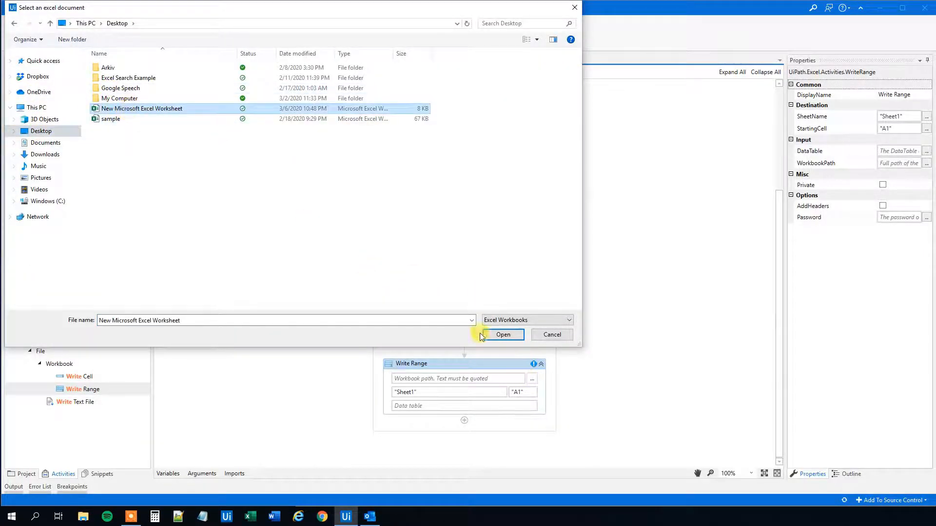
click(503, 334)
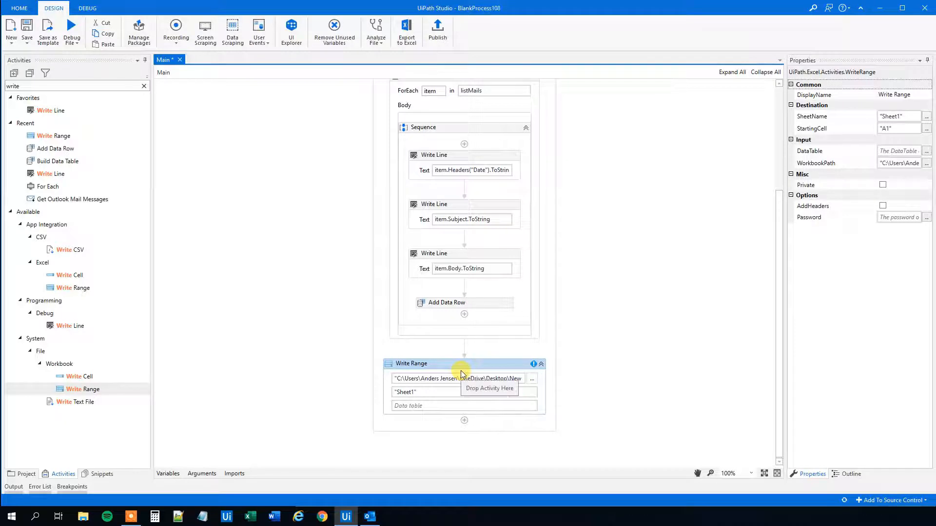
Write dtMails with AddHeaders ticked, save the workflow, and review the Write Lines.
text(dt)
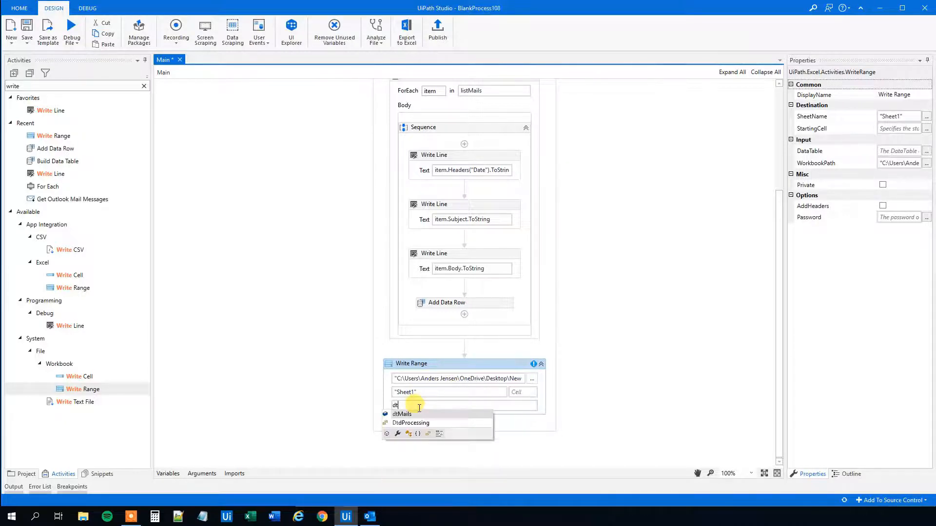
click(403, 414)
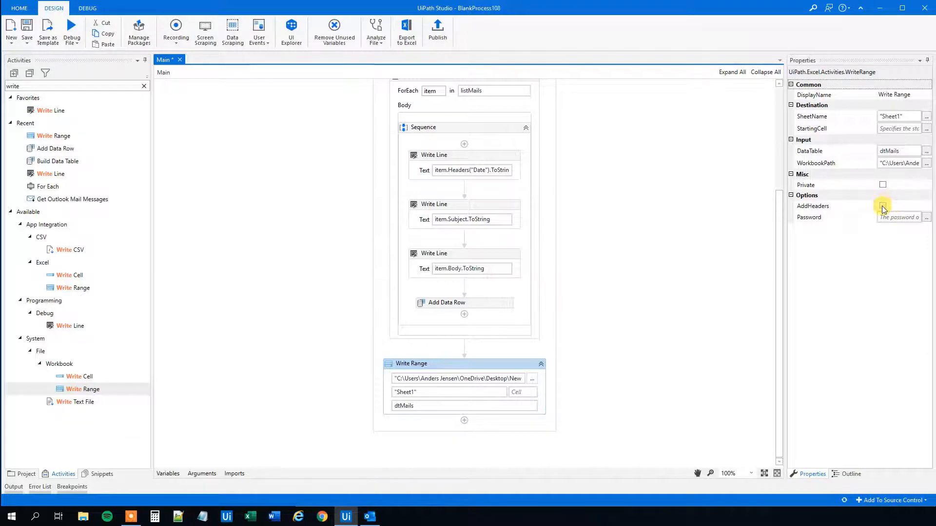
click(883, 206)
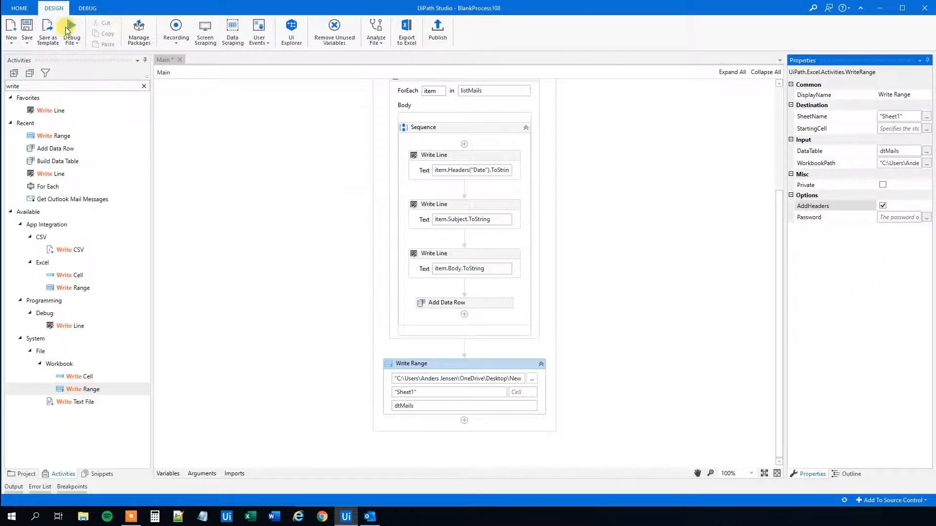
click(368, 516)
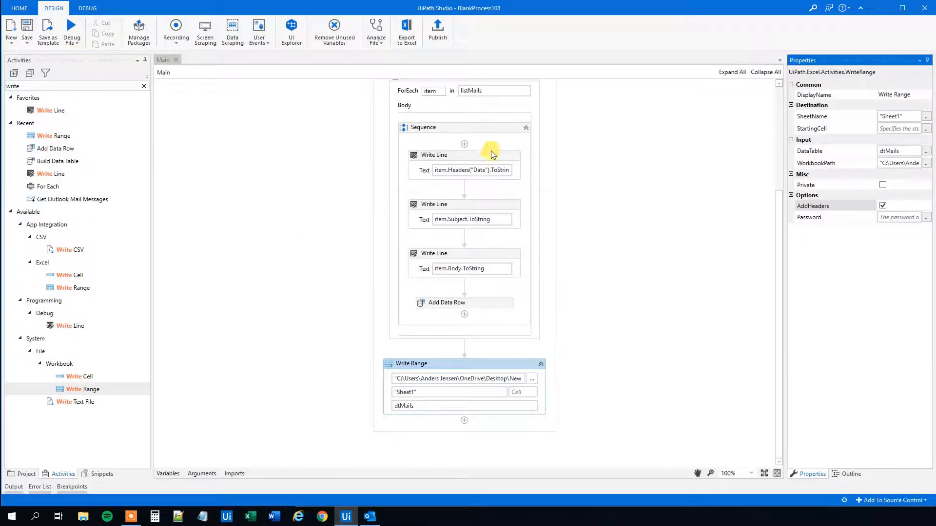
click(434, 204)
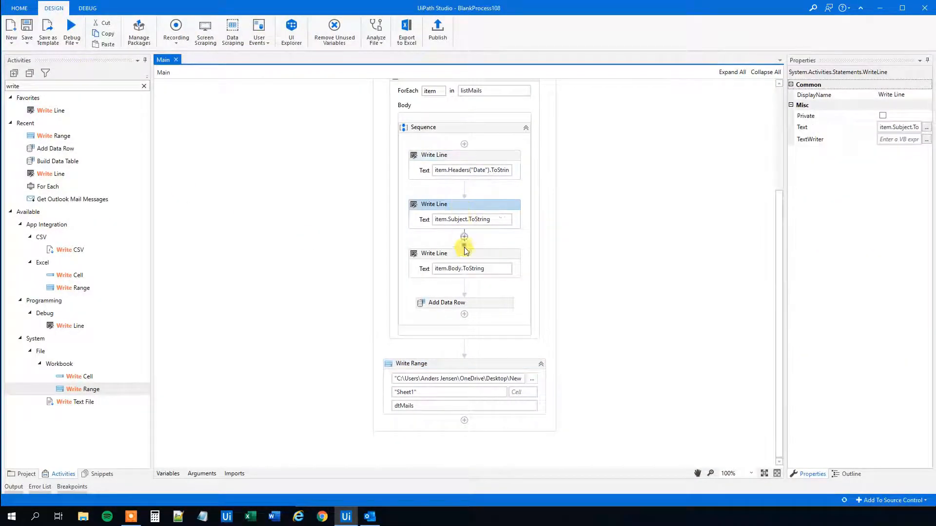
mouse_move(458, 157)
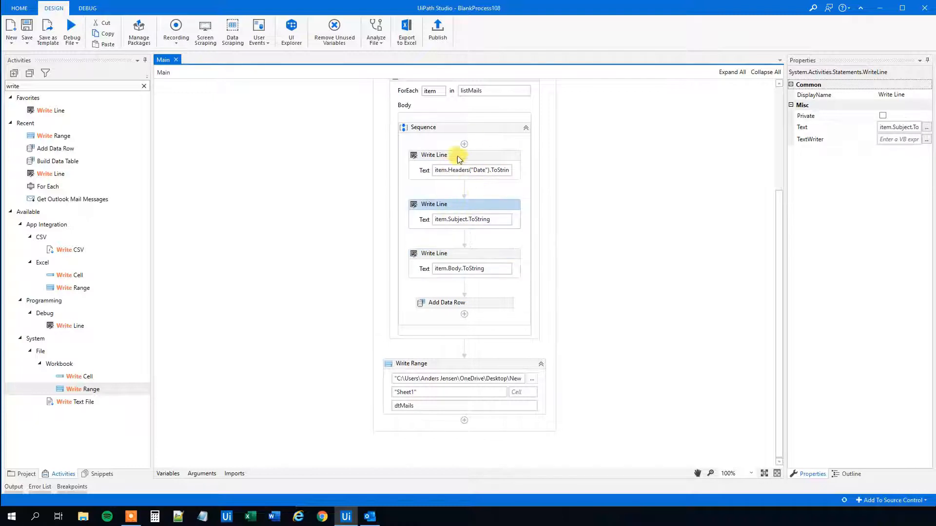
click(463, 155)
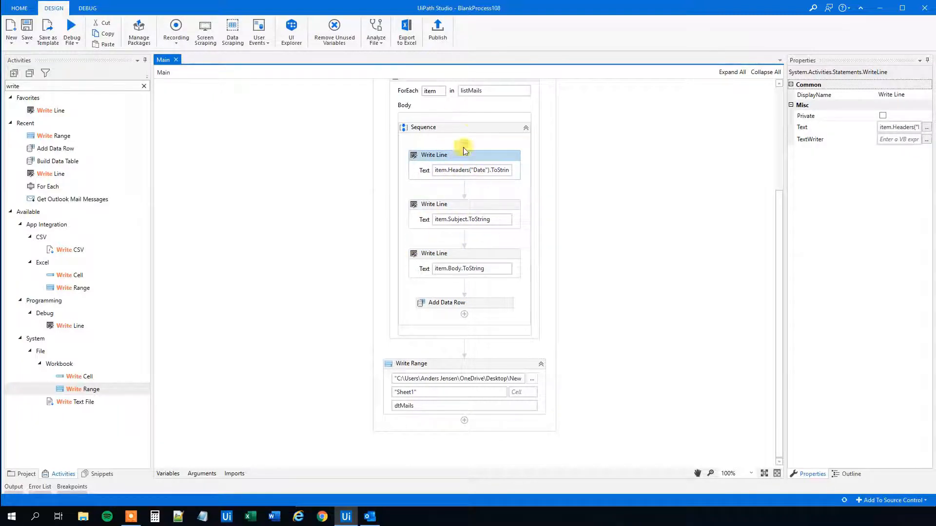
mouse_move(352, 362)
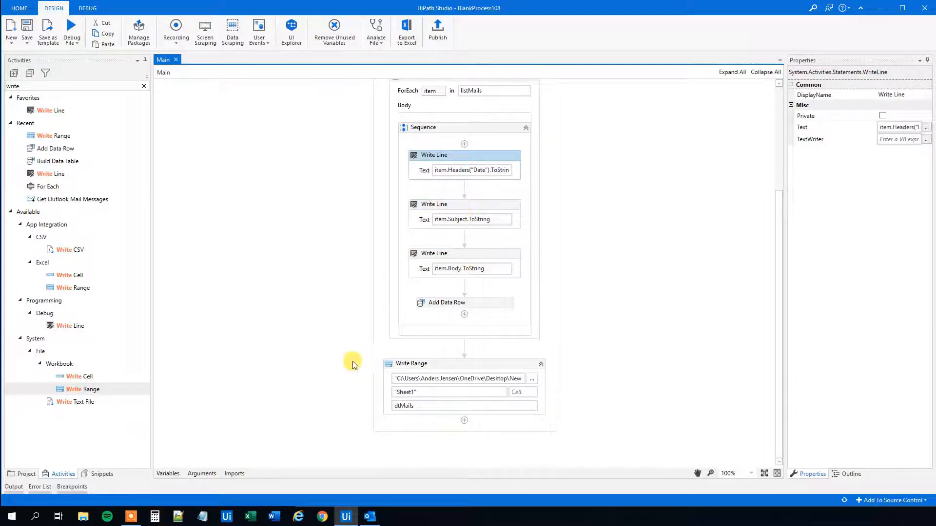
click(368, 516)
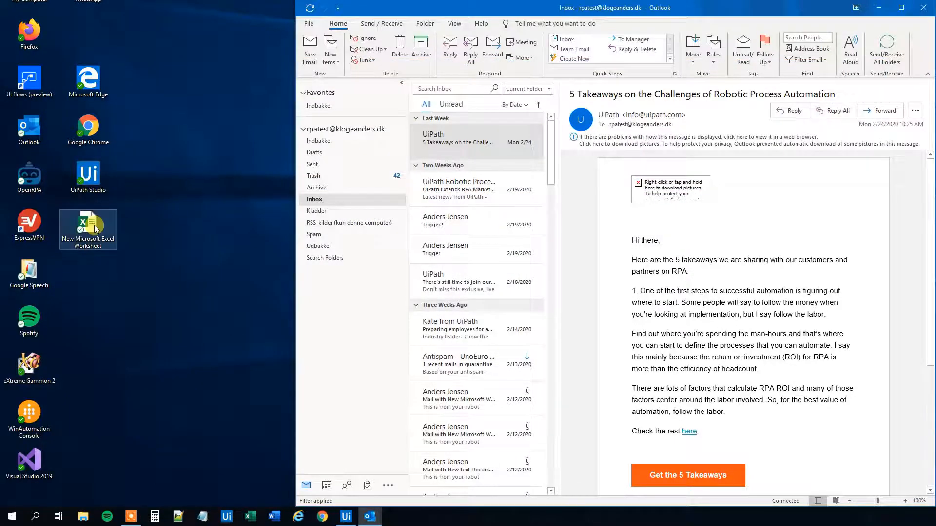
Open the output workbook, review the Date, Subject and Body rows, and copy the first body.
double_click(88, 223)
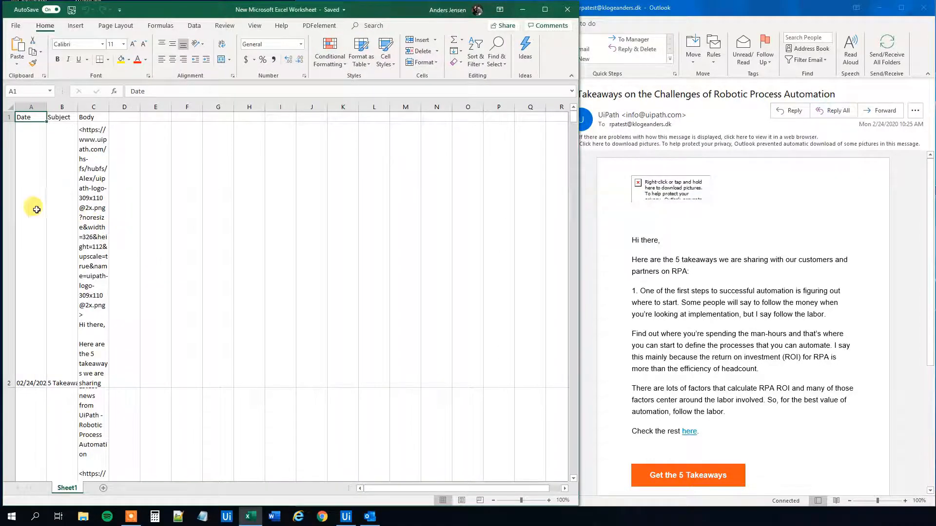
scroll(down, 3)
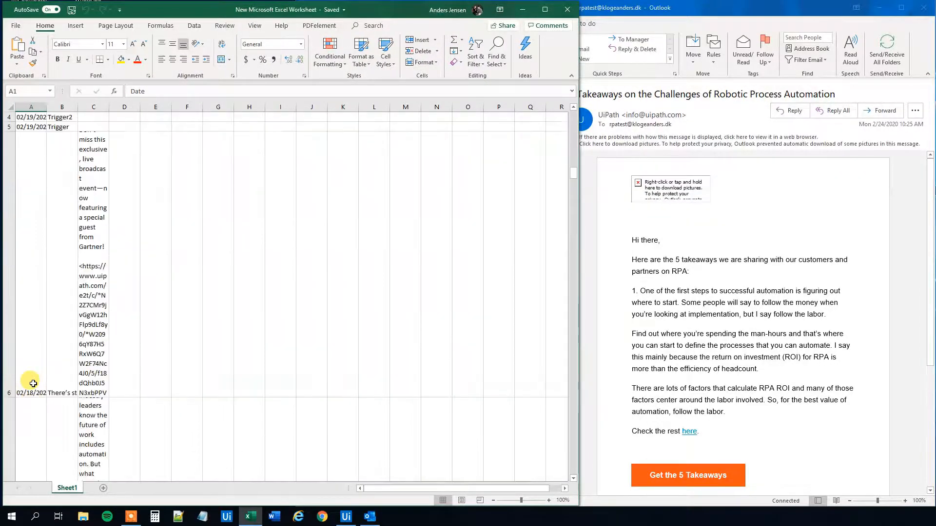
scroll(up, 3)
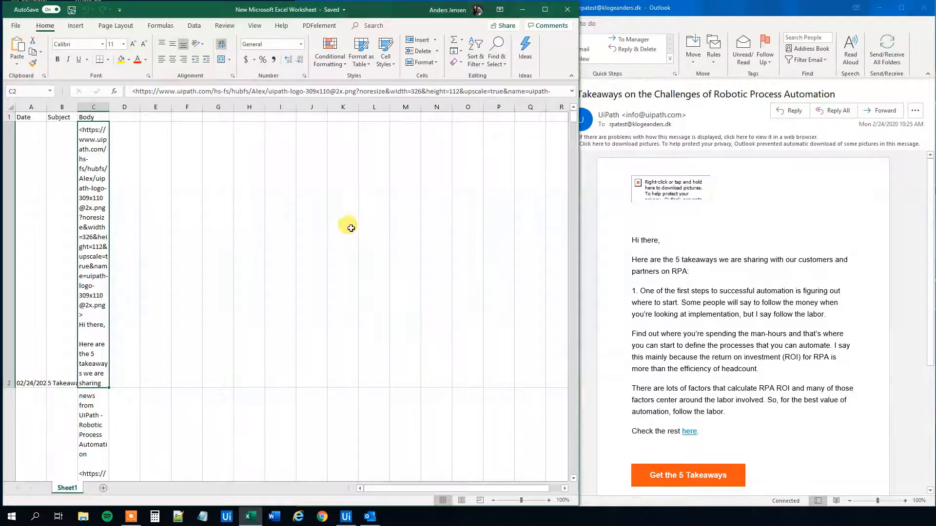
key(ctrl+c)
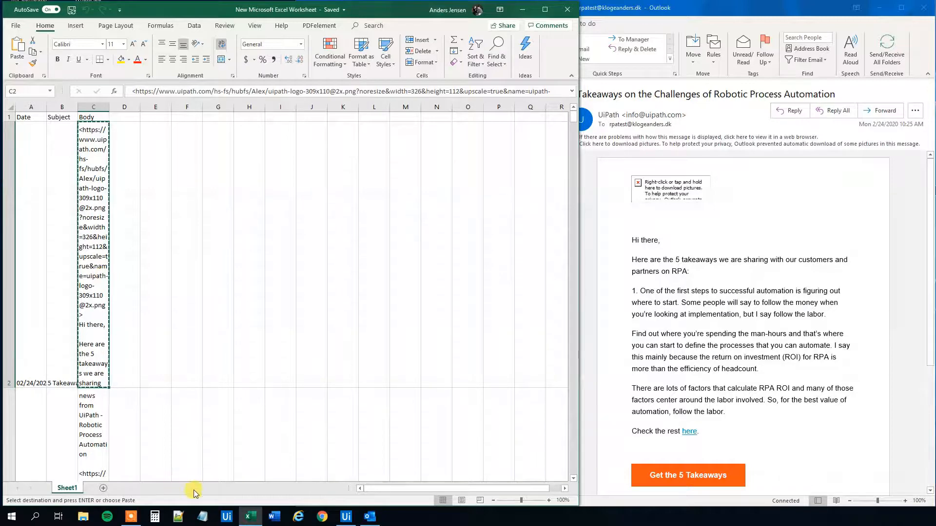